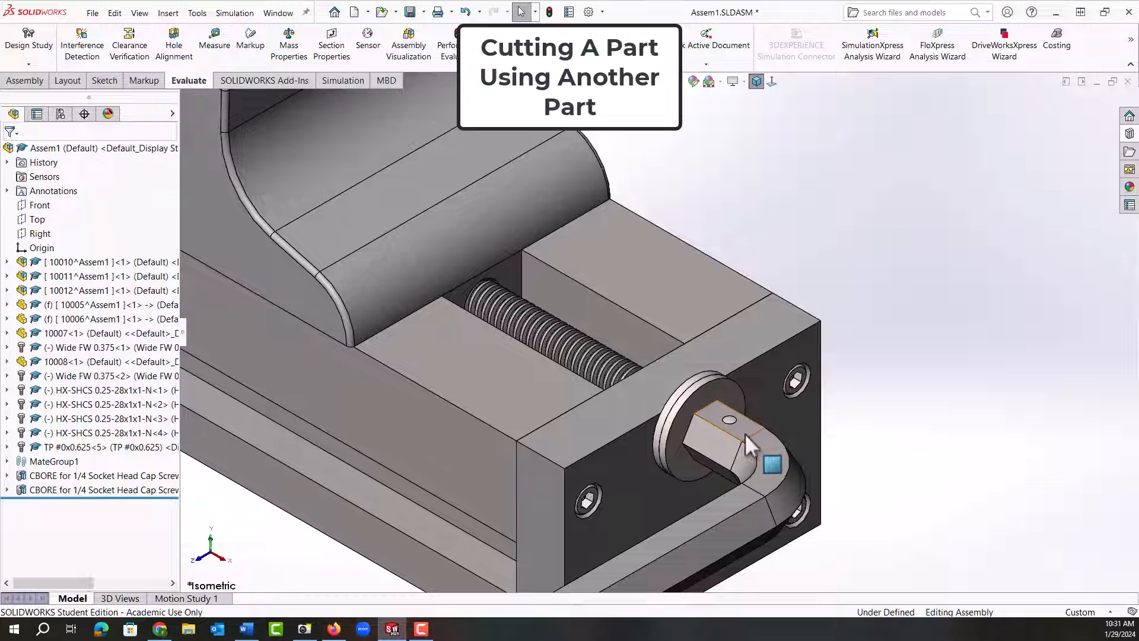
pyautogui.moveTo(617, 381)
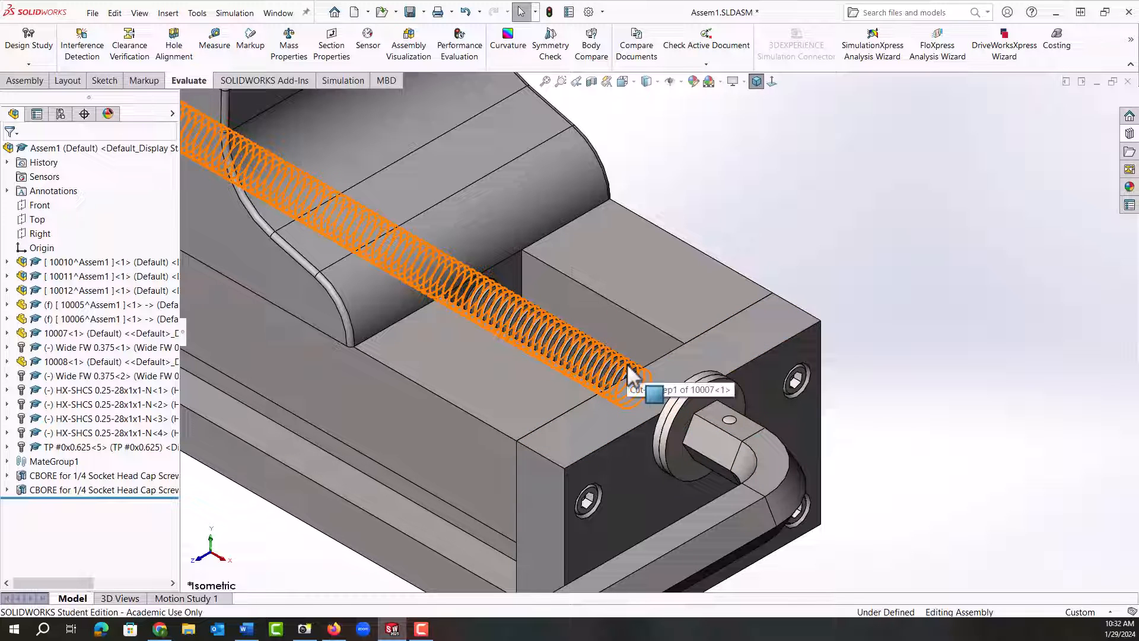
# Step: Put the lead screw part into in-context editing inside the vise assembly
pyautogui.click(639, 374)
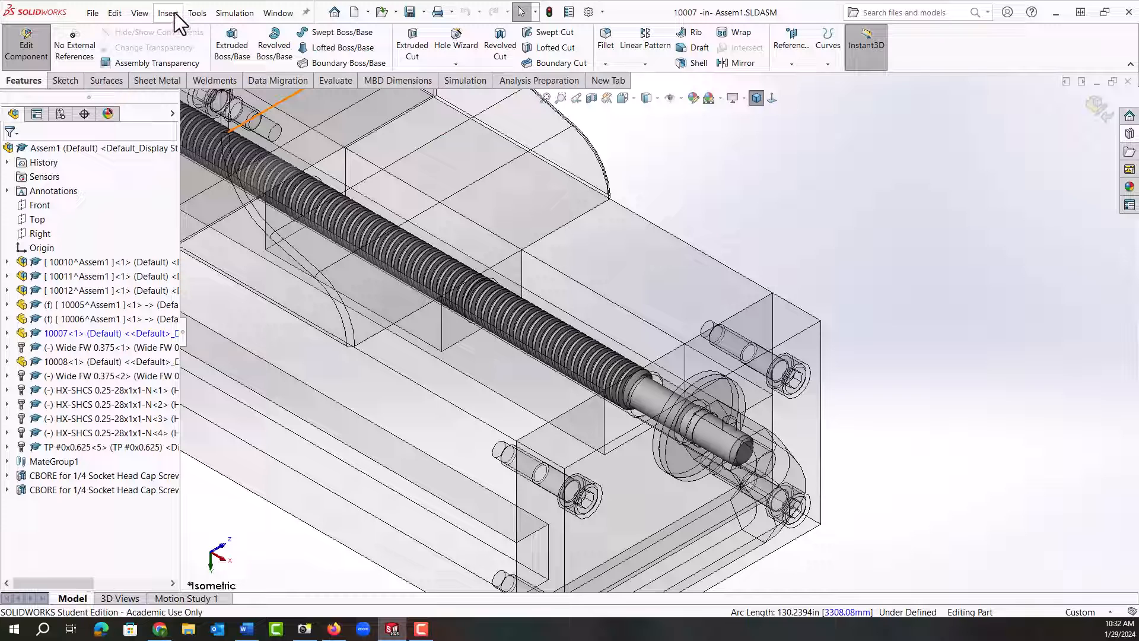
# Step: Add a Cavity feature to the lead screw using the TP #0x0.625 taper pin as design component
pyautogui.click(168, 12)
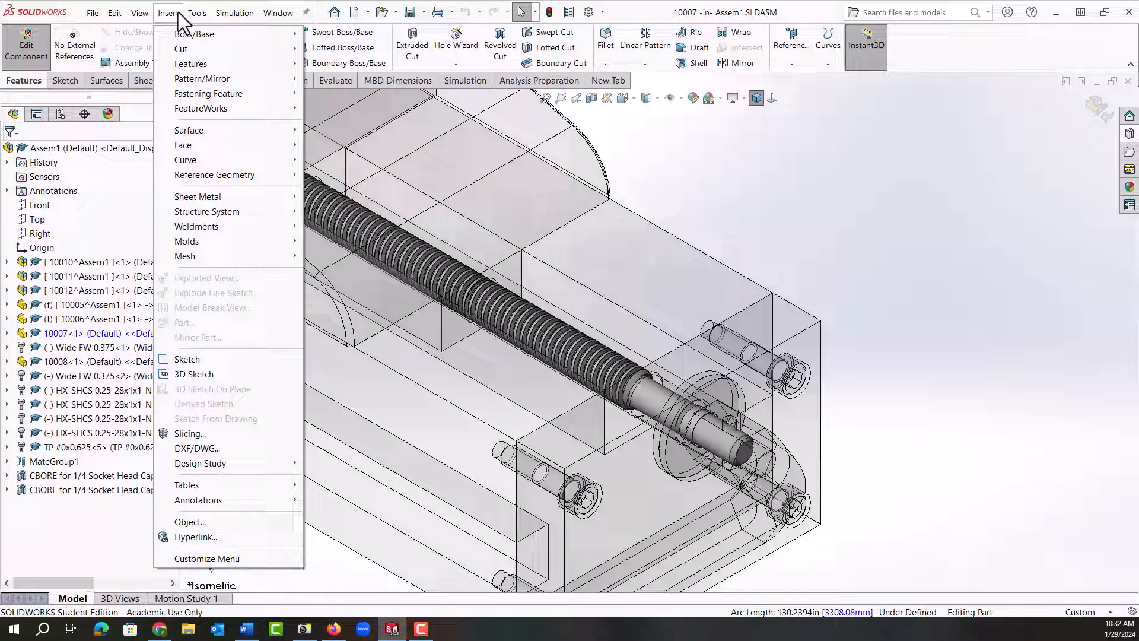
pyautogui.moveTo(186, 240)
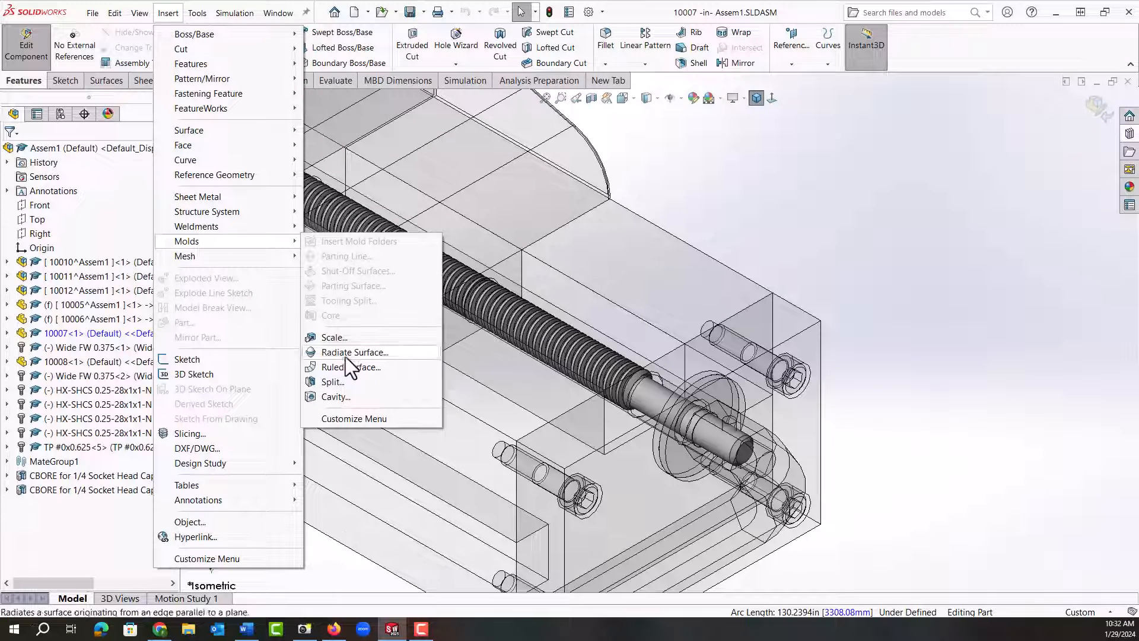
pyautogui.click(335, 396)
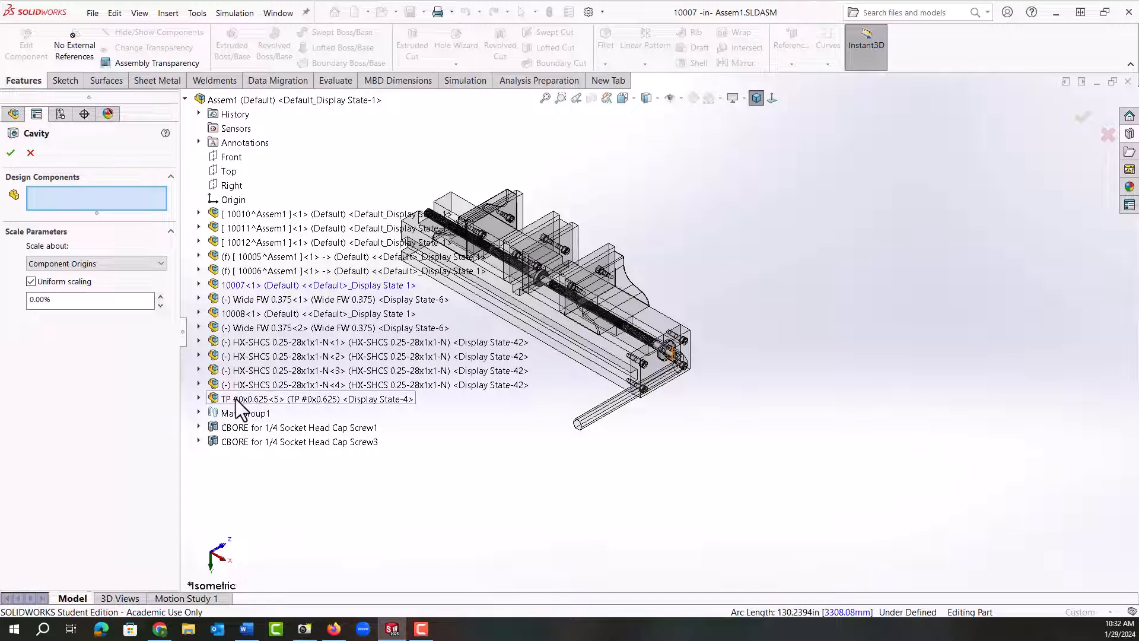
pyautogui.click(305, 399)
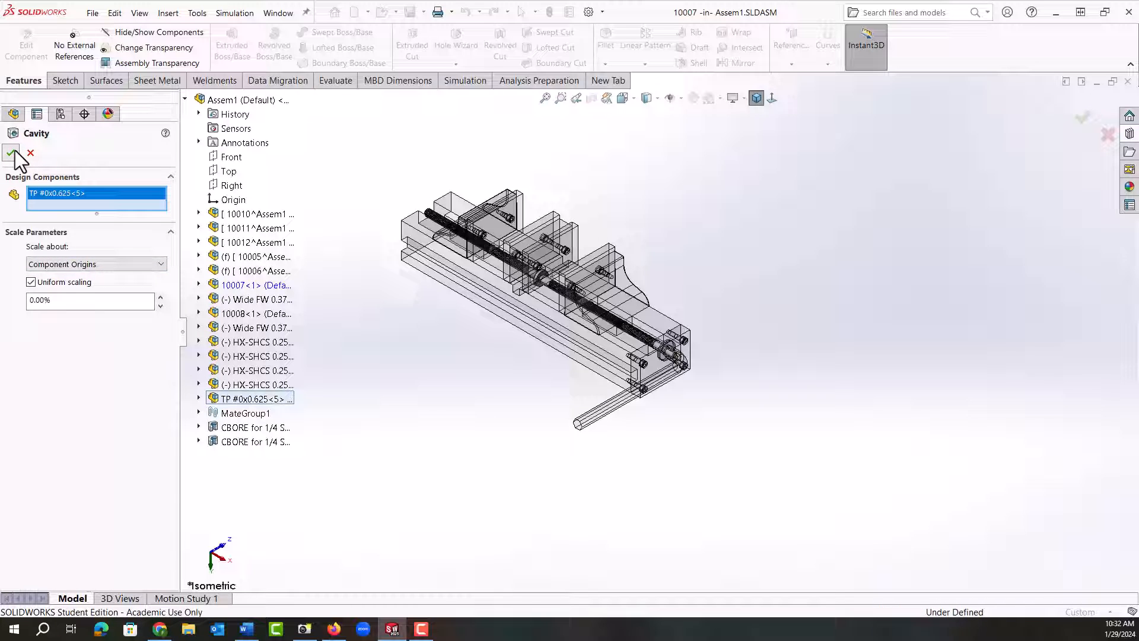
pyautogui.click(11, 153)
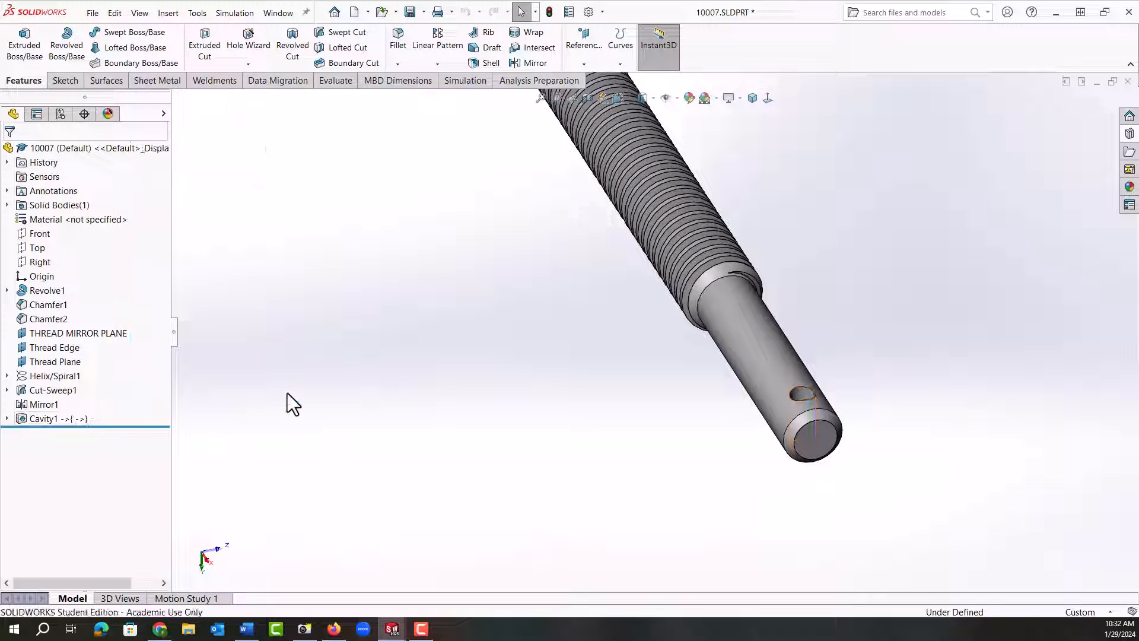
pyautogui.moveTo(549, 12)
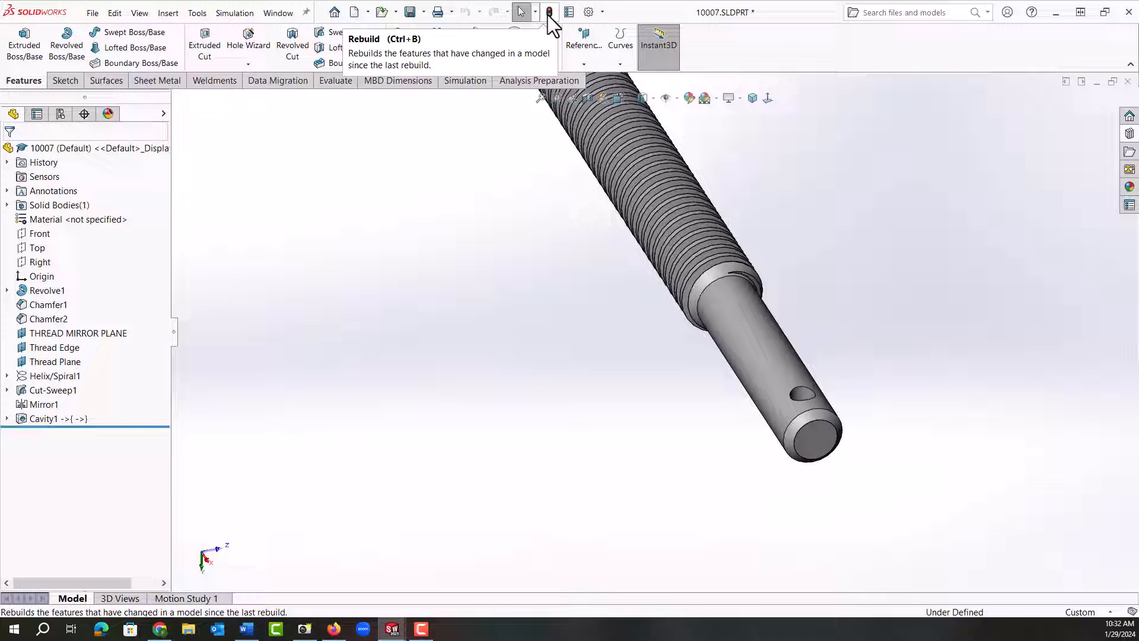
# Step: Rebuild the lead screw part 10007 so the new pin hole appears
pyautogui.click(548, 12)
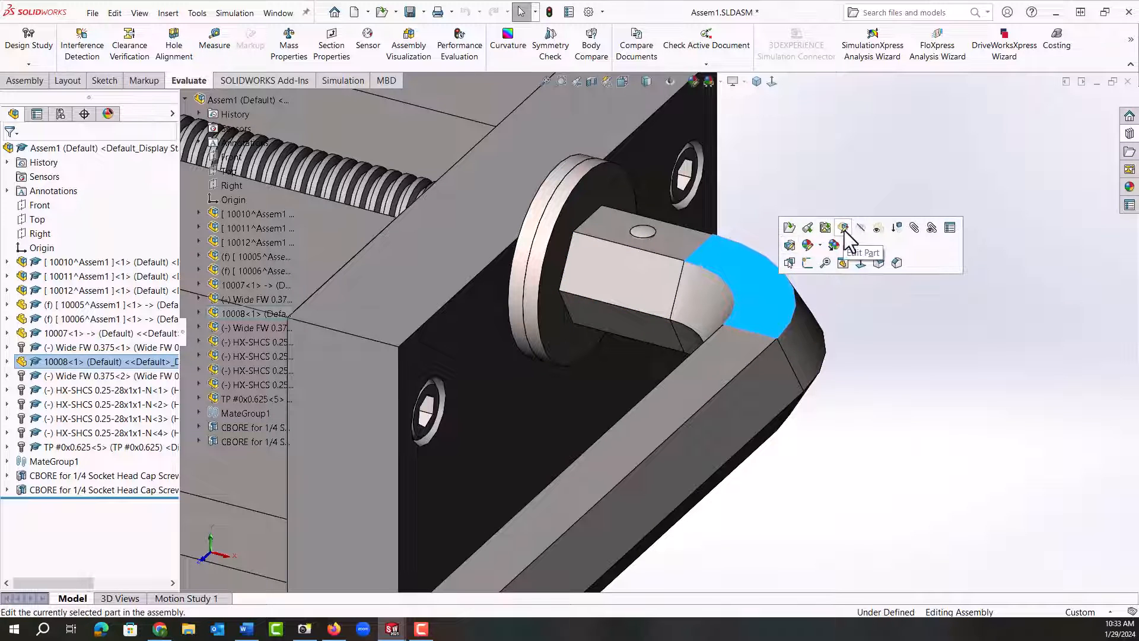
# Step: Edit the handle in place and set up a Cavity cut with the taper pin as design component
pyautogui.click(842, 228)
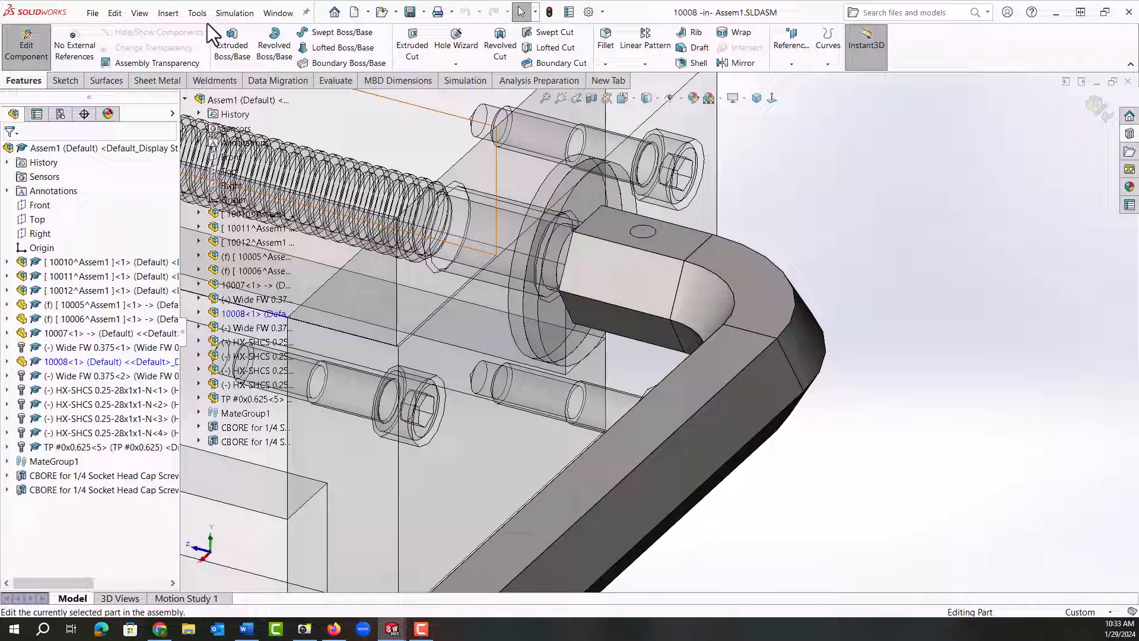
pyautogui.click(167, 11)
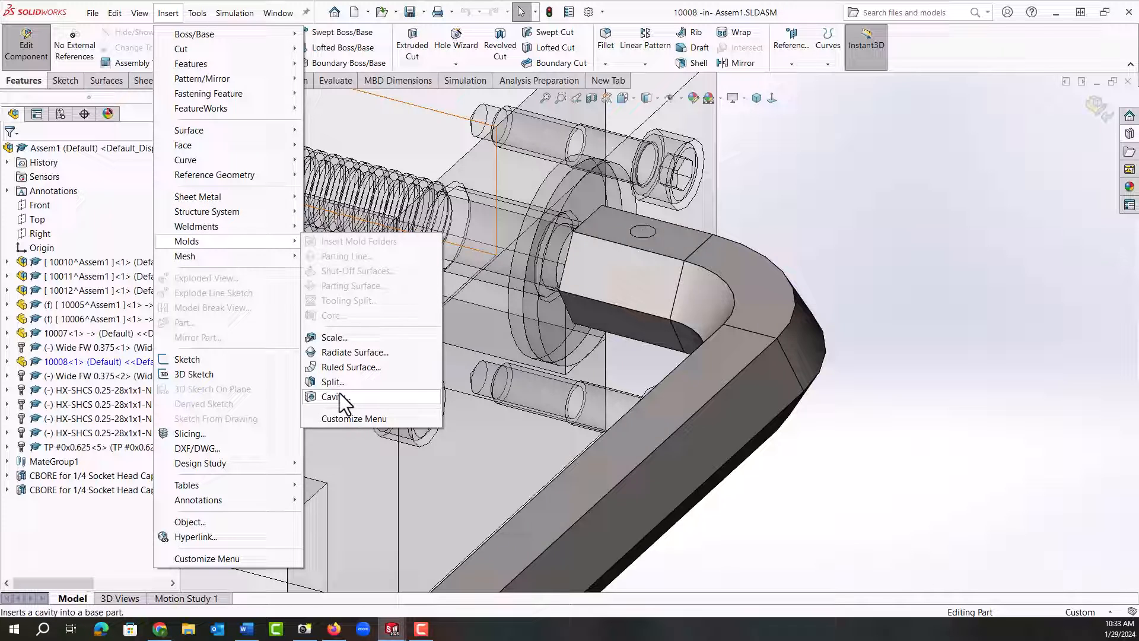
pyautogui.click(331, 397)
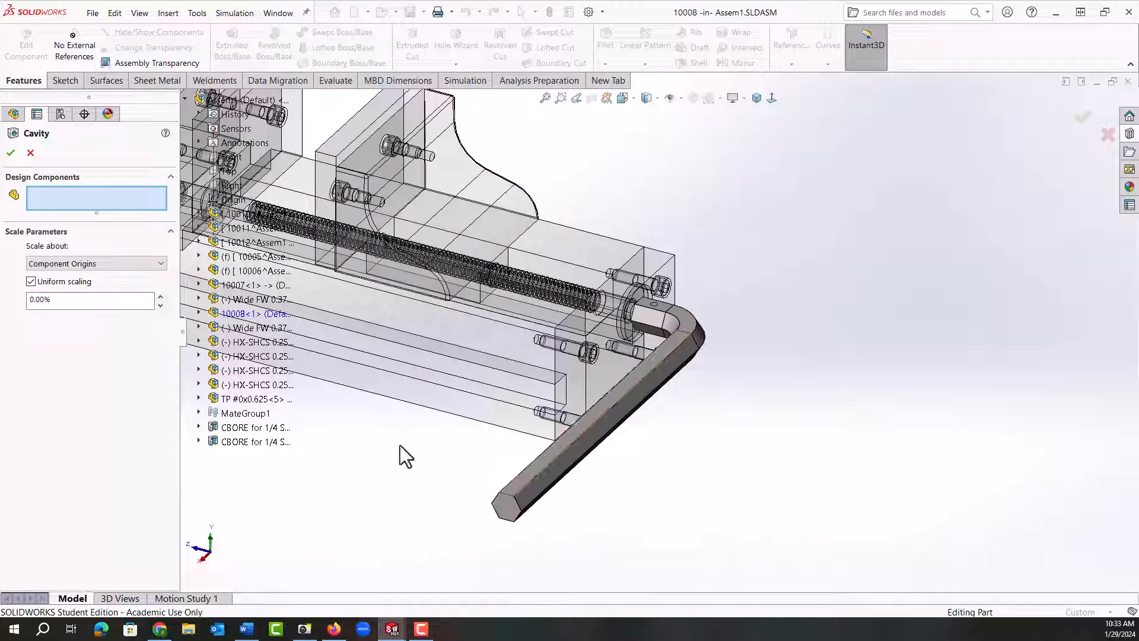
pyautogui.click(254, 398)
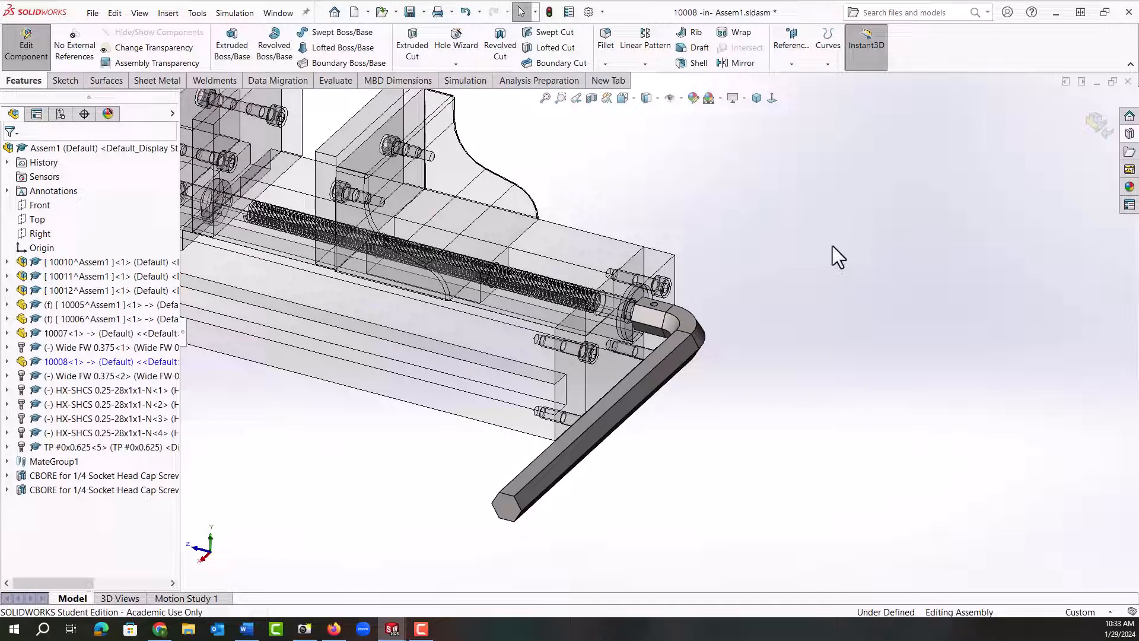
# Step: Open the handle part 10008 standalone to view its cross hole
pyautogui.rightClick(657, 319)
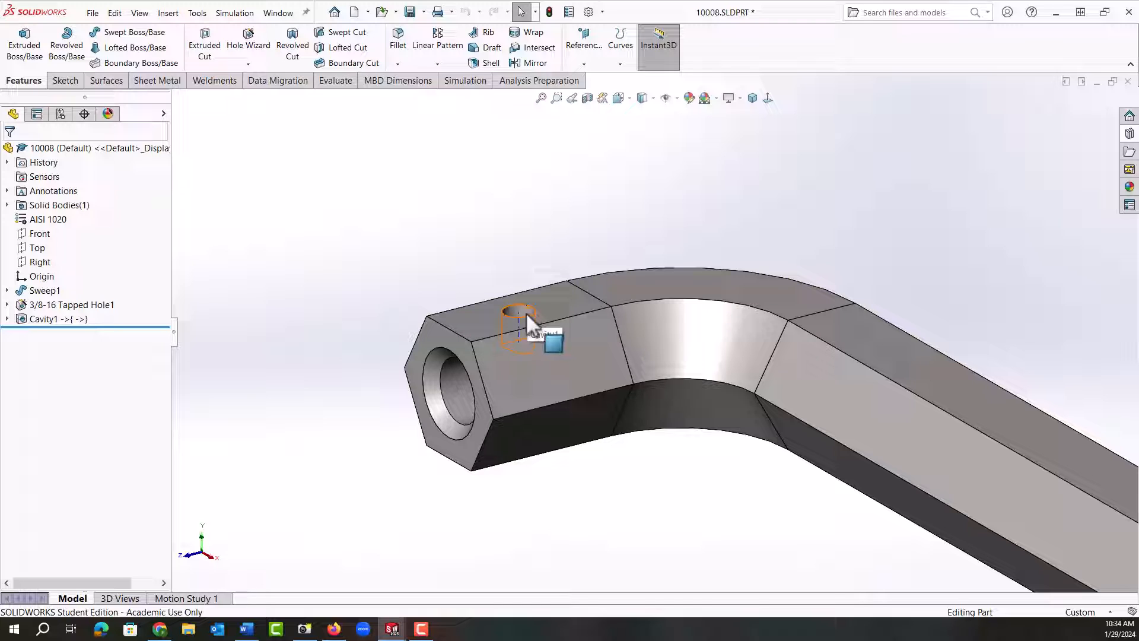
pyautogui.moveTo(355, 294)
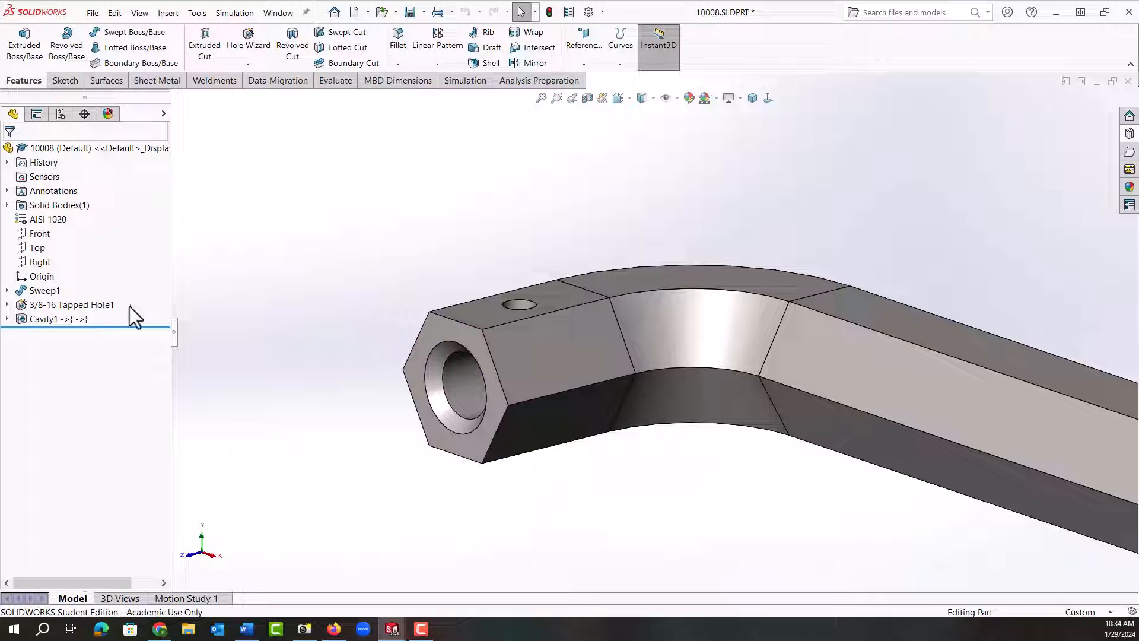
# Step: Delete Cavity1 from the handle part and switch back to the Assem1 document
pyautogui.rightClick(48, 319)
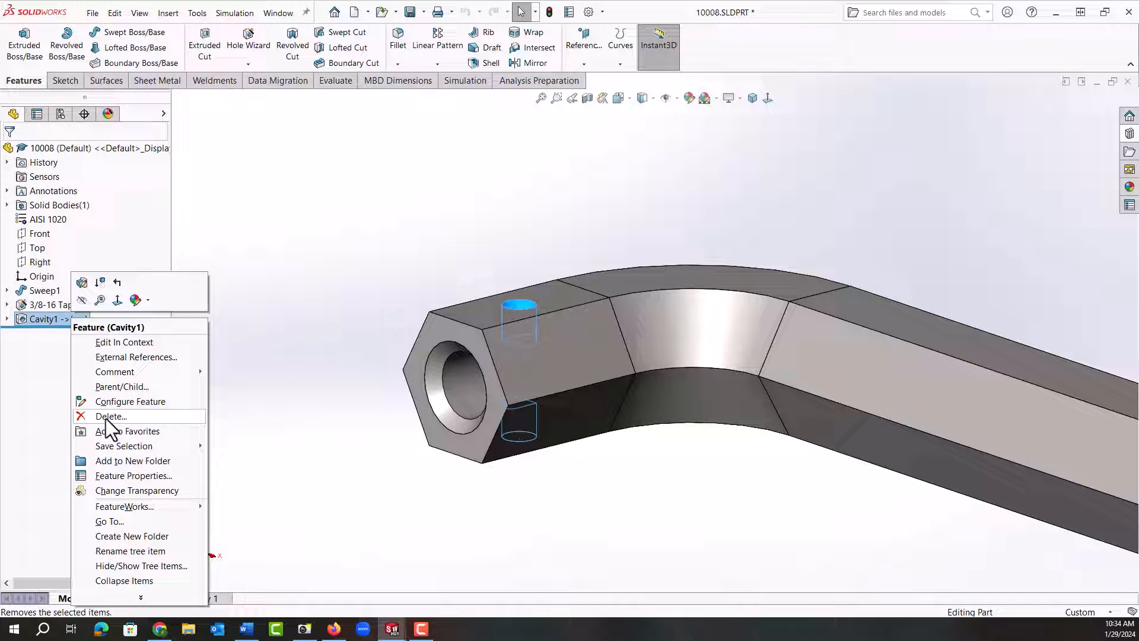
pyautogui.click(111, 415)
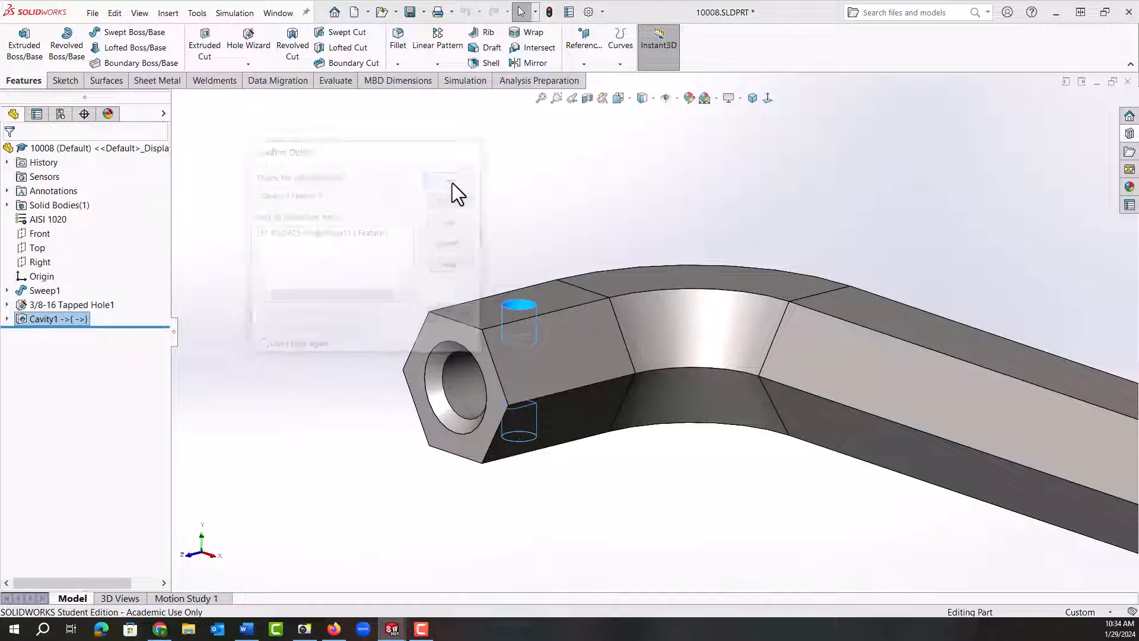
pyautogui.click(449, 182)
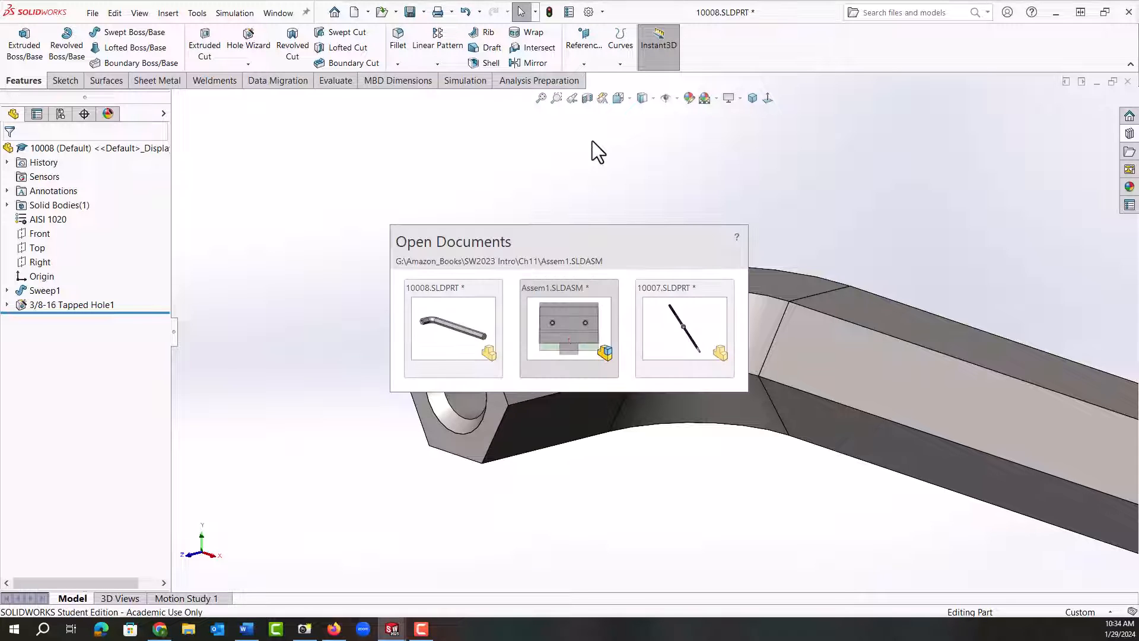
pyautogui.click(568, 329)
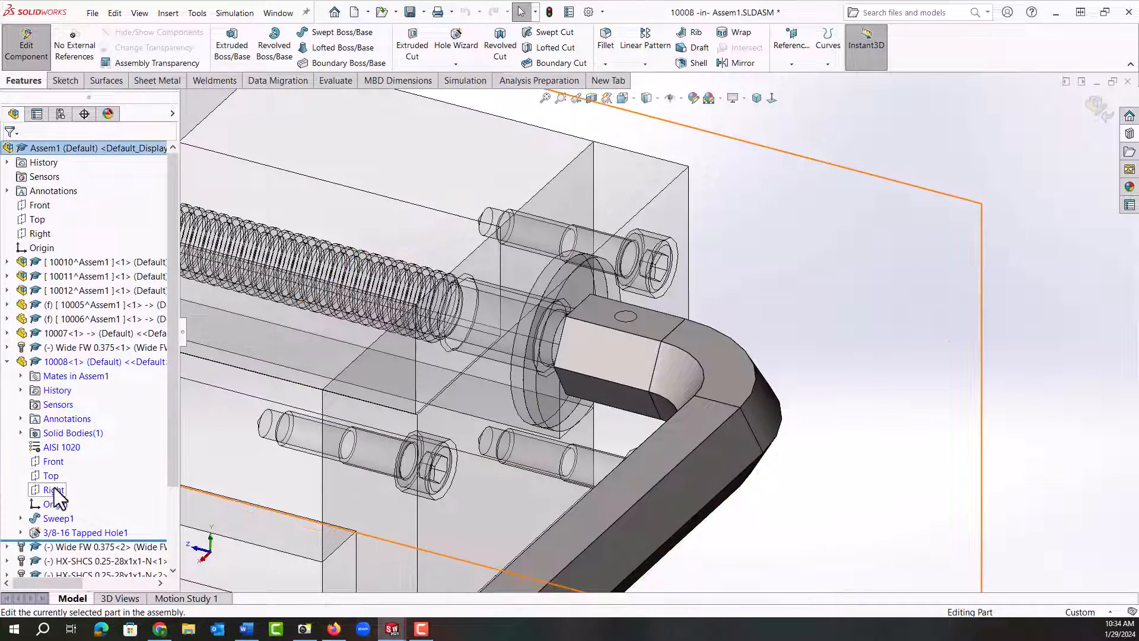
# Step: Start a new sketch (Sketch5) on the handle's Right plane
pyautogui.click(51, 489)
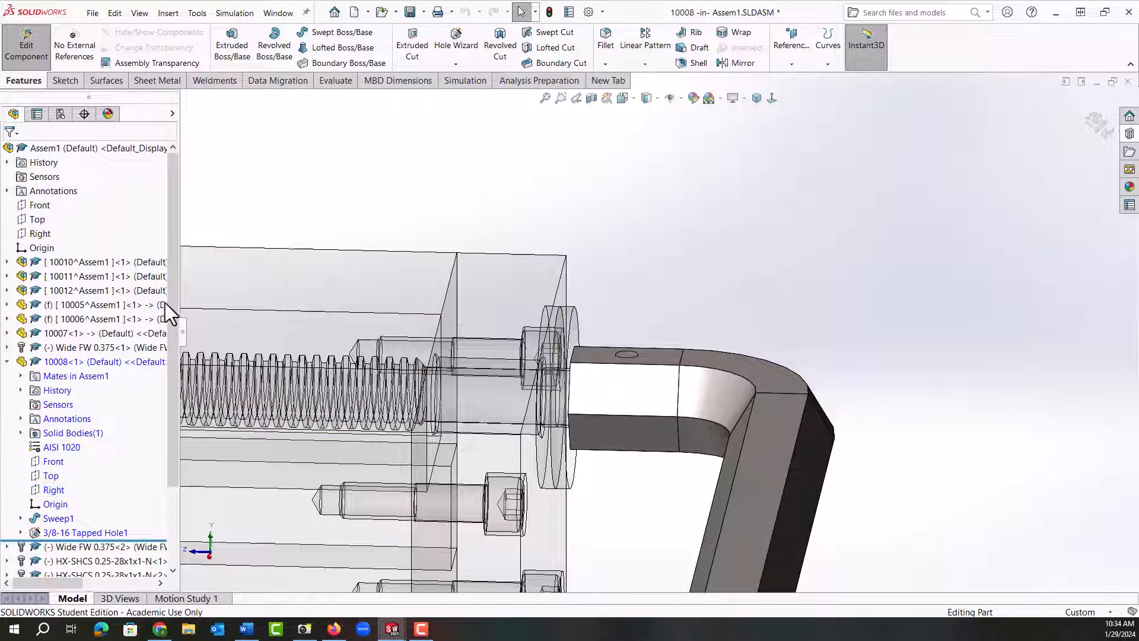
pyautogui.click(53, 490)
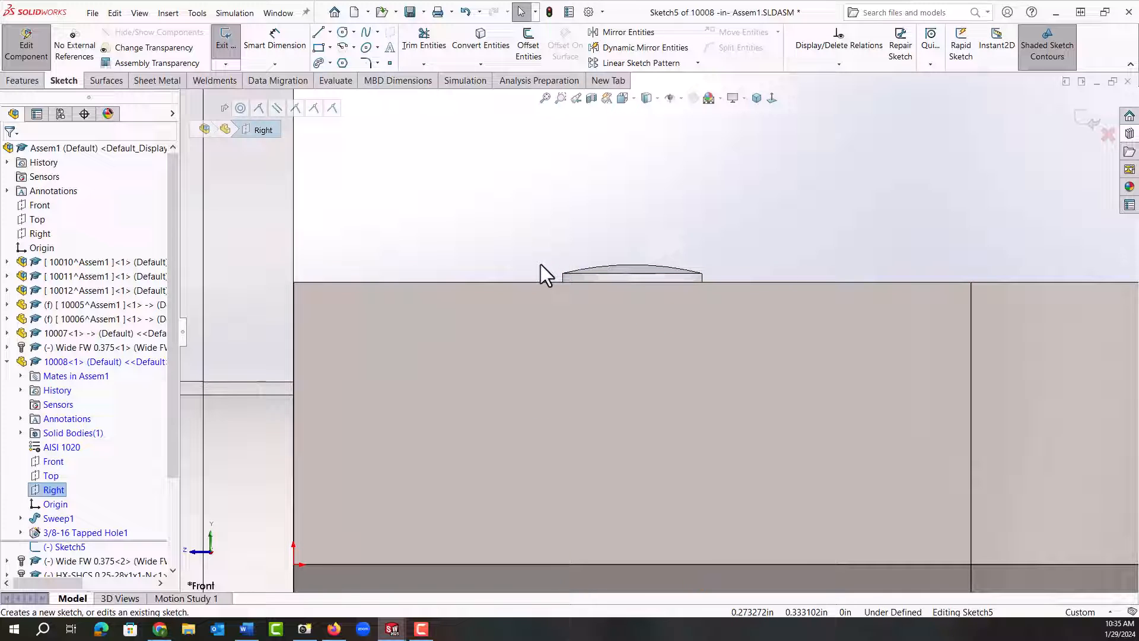
pyautogui.moveTo(480, 45)
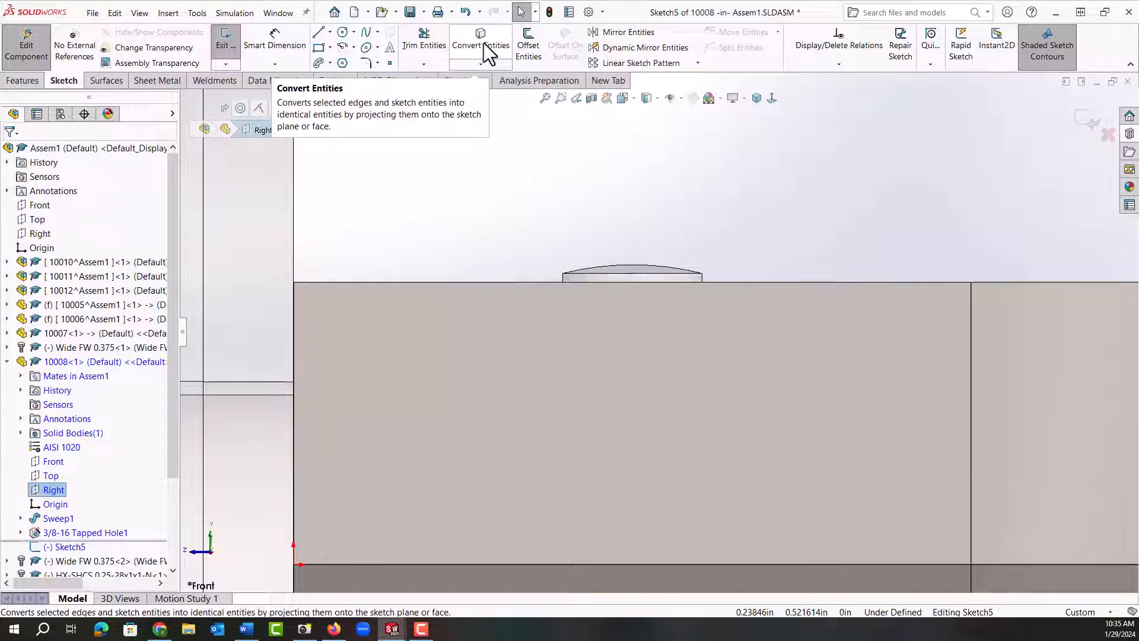
# Step: Convert the taper pin's two silhouette edges into Sketch5 entities
pyautogui.click(480, 44)
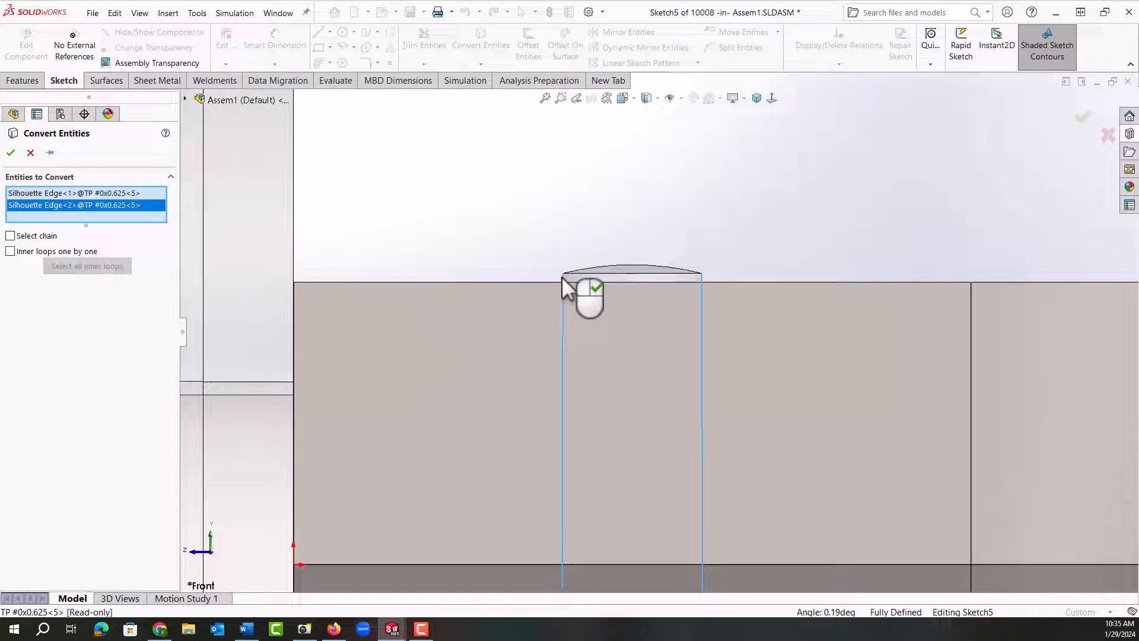
pyautogui.click(11, 153)
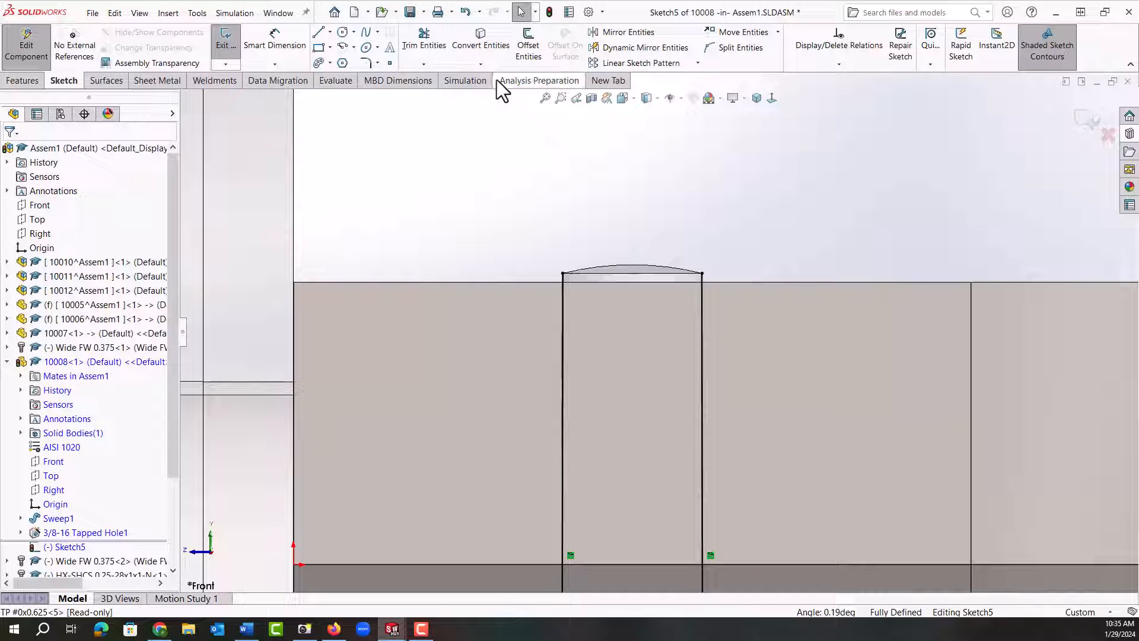
pyautogui.click(480, 57)
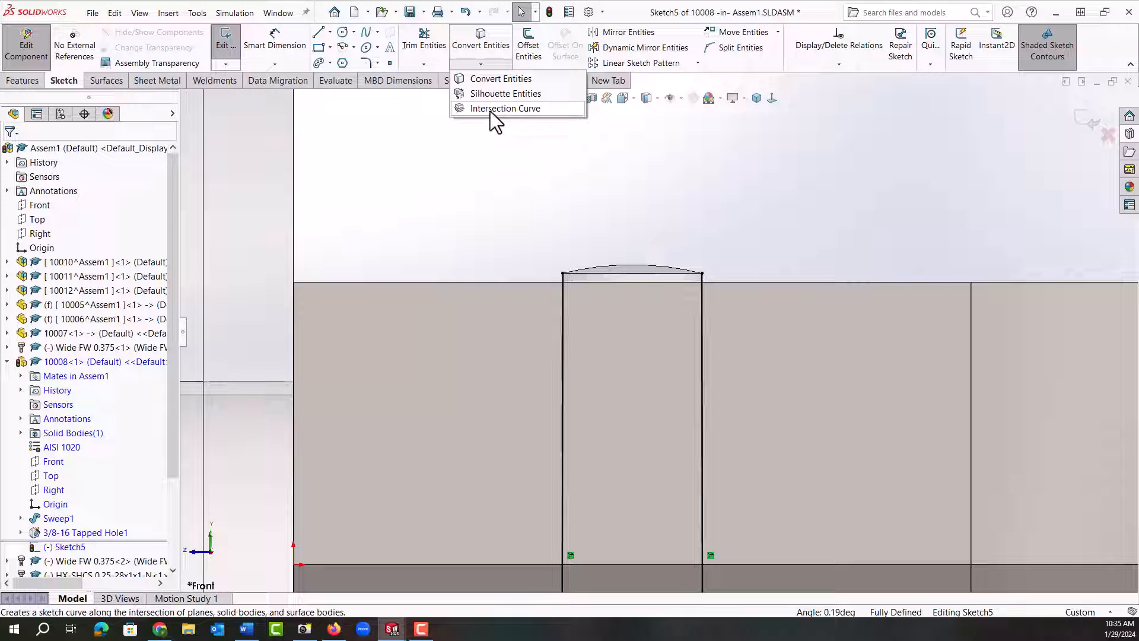
pyautogui.moveTo(562, 236)
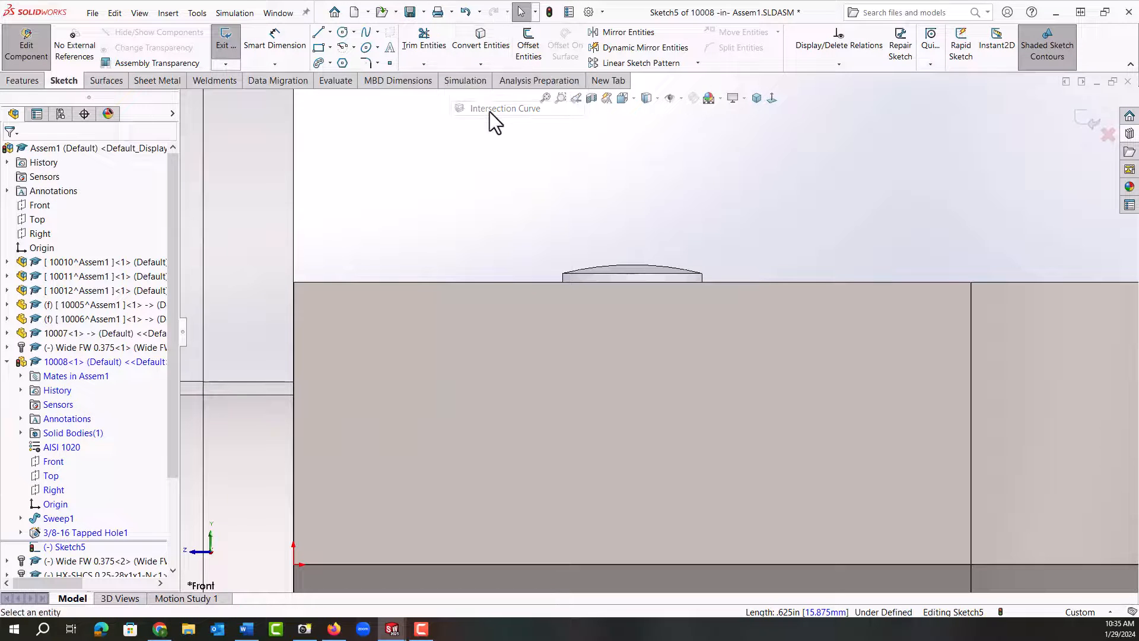
# Step: Create an intersection curve in Sketch5 from the taper pin's cylindrical face
pyautogui.click(504, 108)
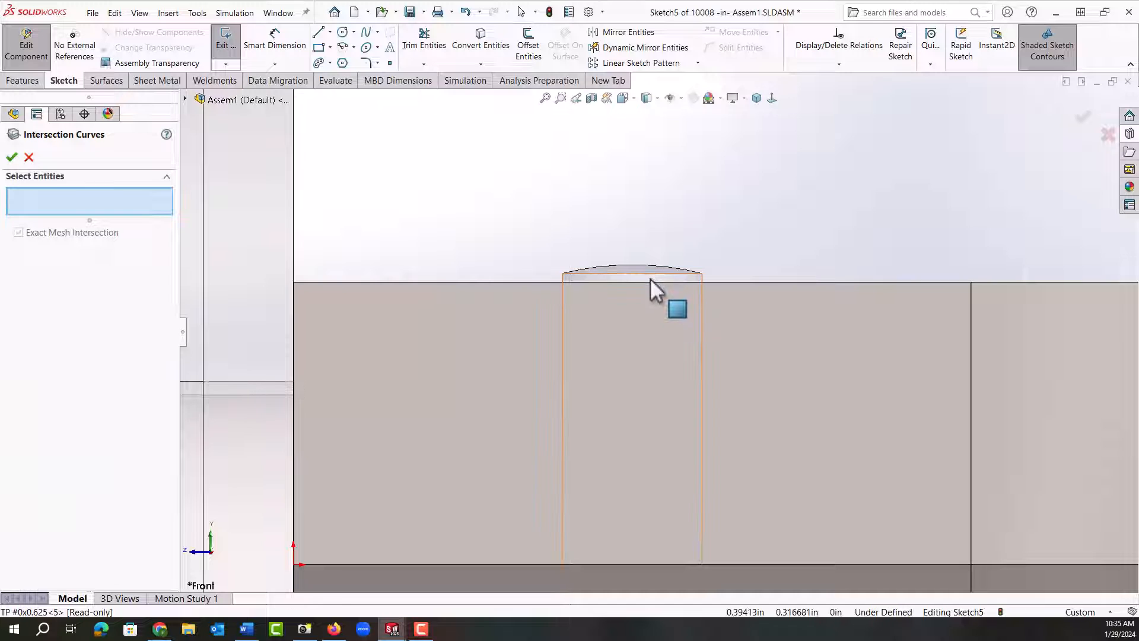
pyautogui.click(654, 283)
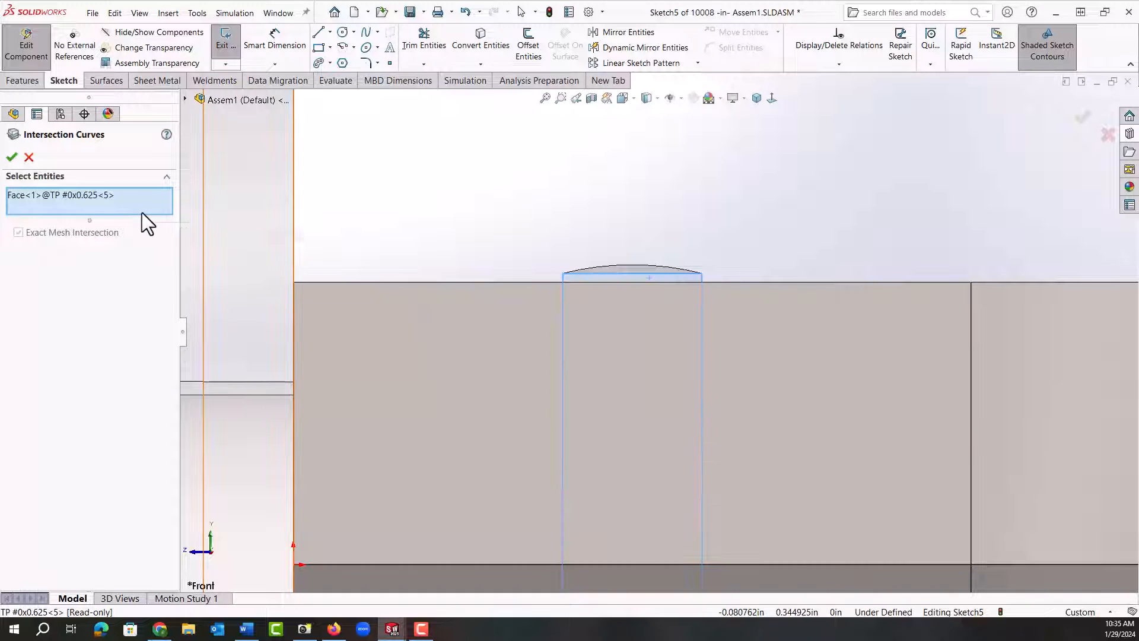
pyautogui.moveTo(143, 219)
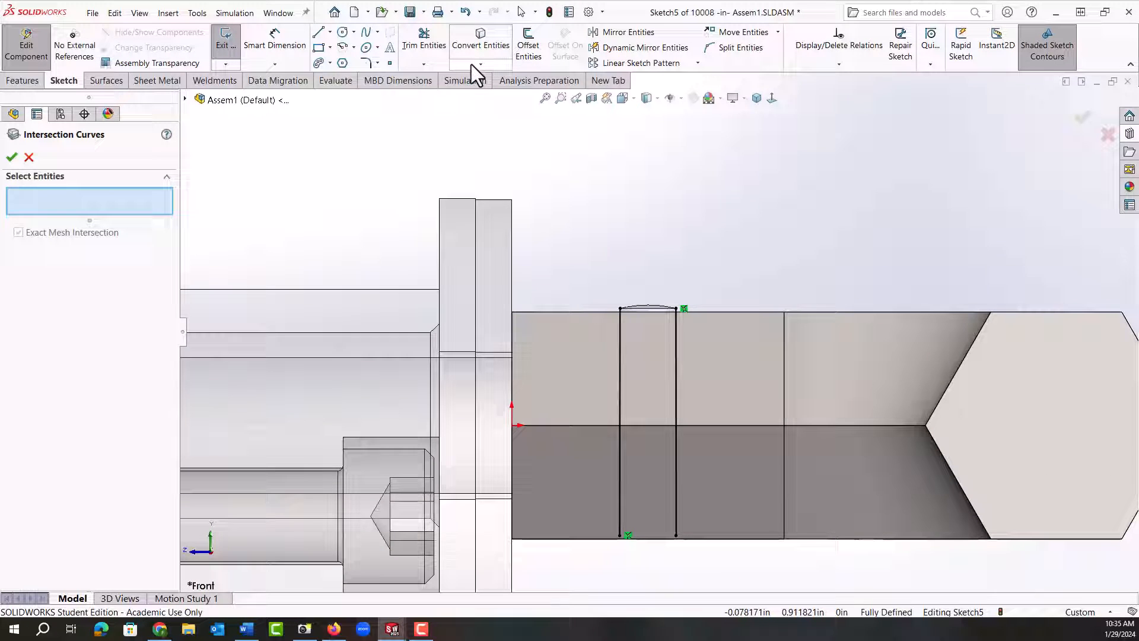
pyautogui.moveTo(332, 156)
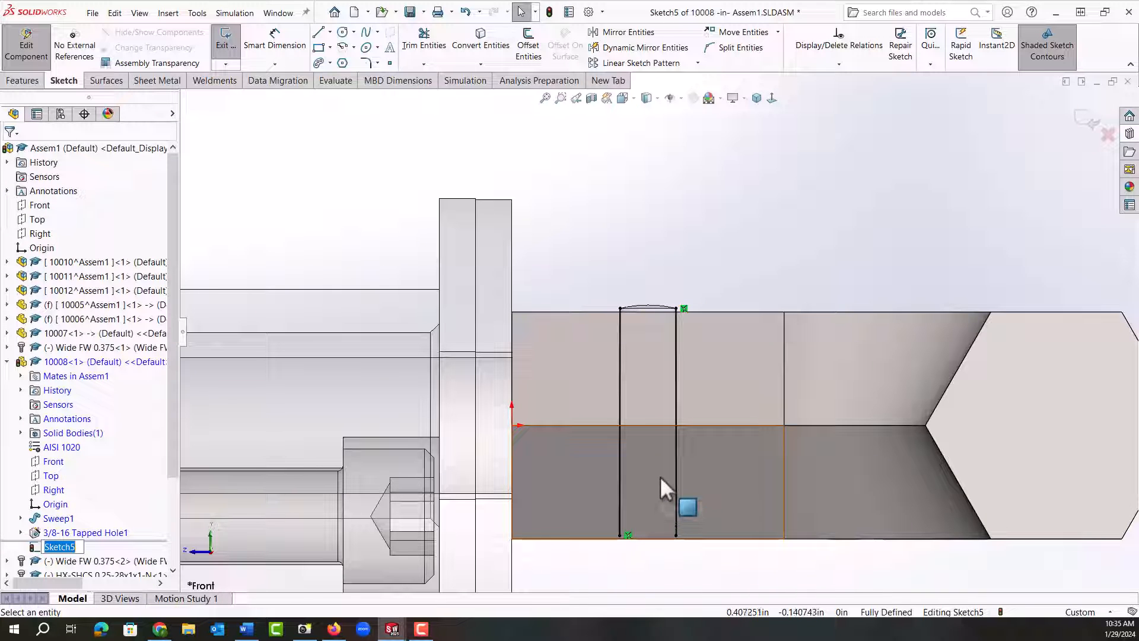
pyautogui.moveTo(686, 507)
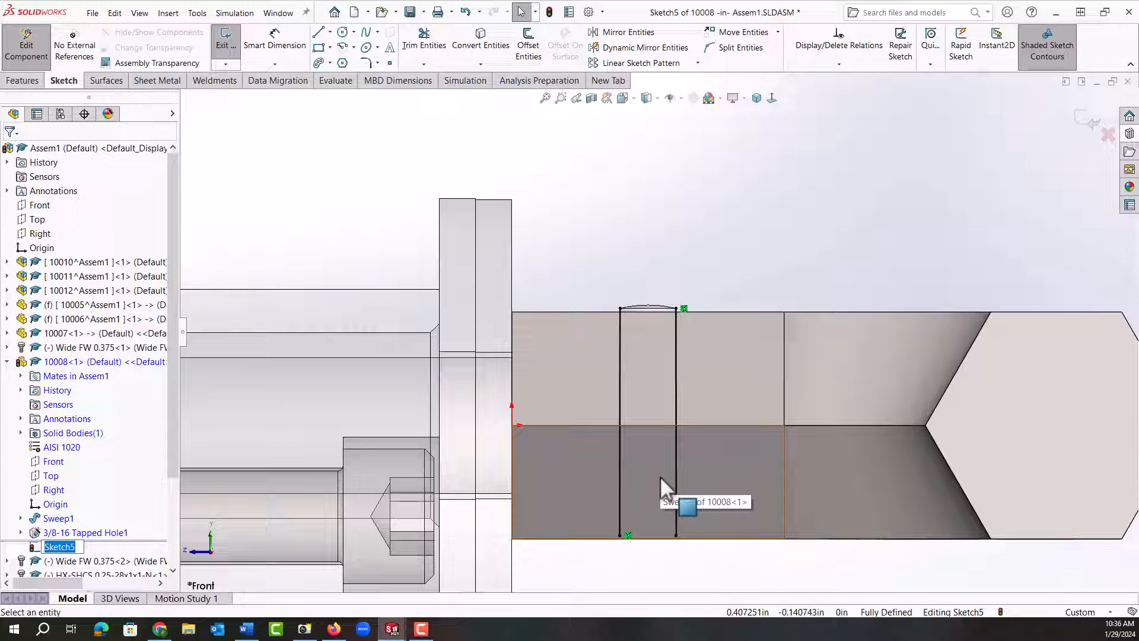
pyautogui.moveTo(1081, 157)
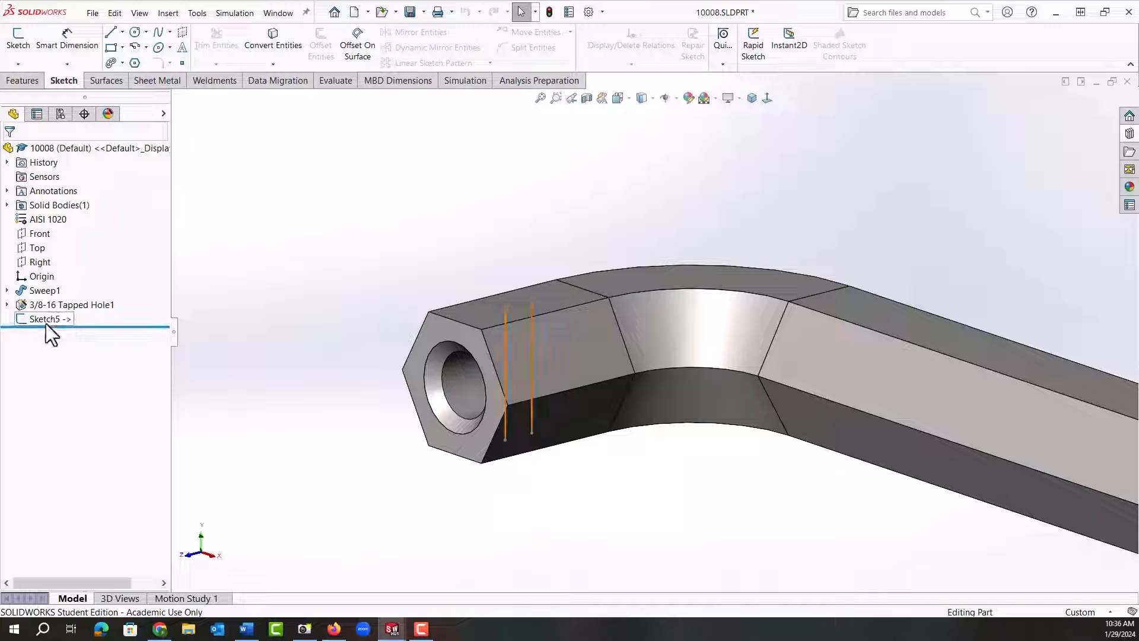
# Step: Reopen Sketch5, make the left pin line construction and sketch a rectangle to the right line
pyautogui.doubleClick(45, 319)
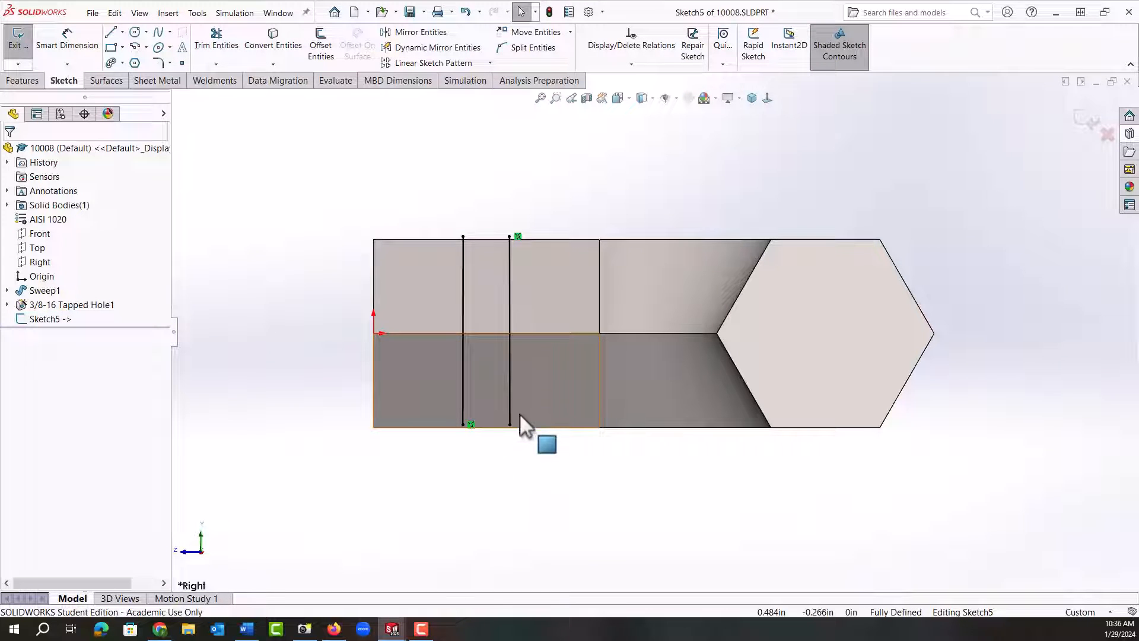
pyautogui.click(463, 425)
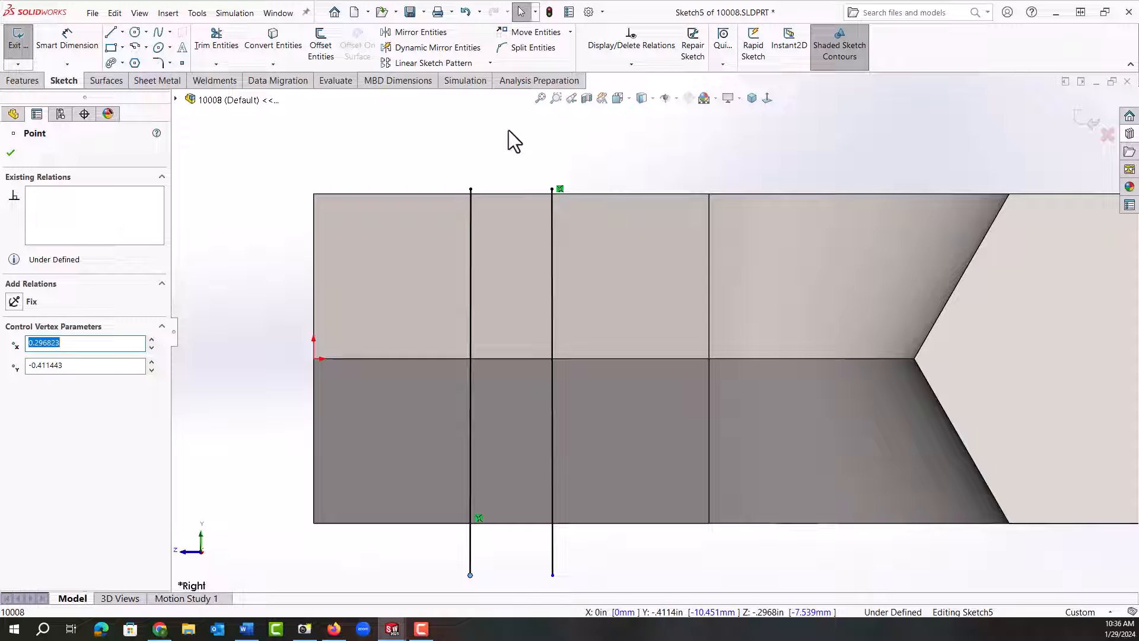
pyautogui.moveTo(303, 107)
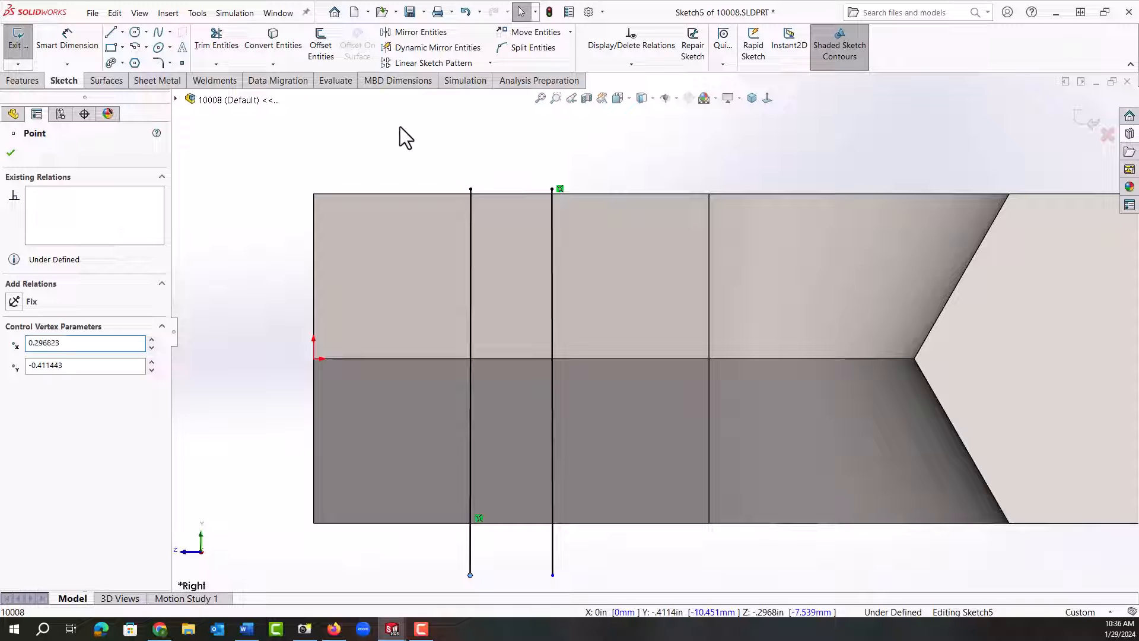
pyautogui.click(112, 31)
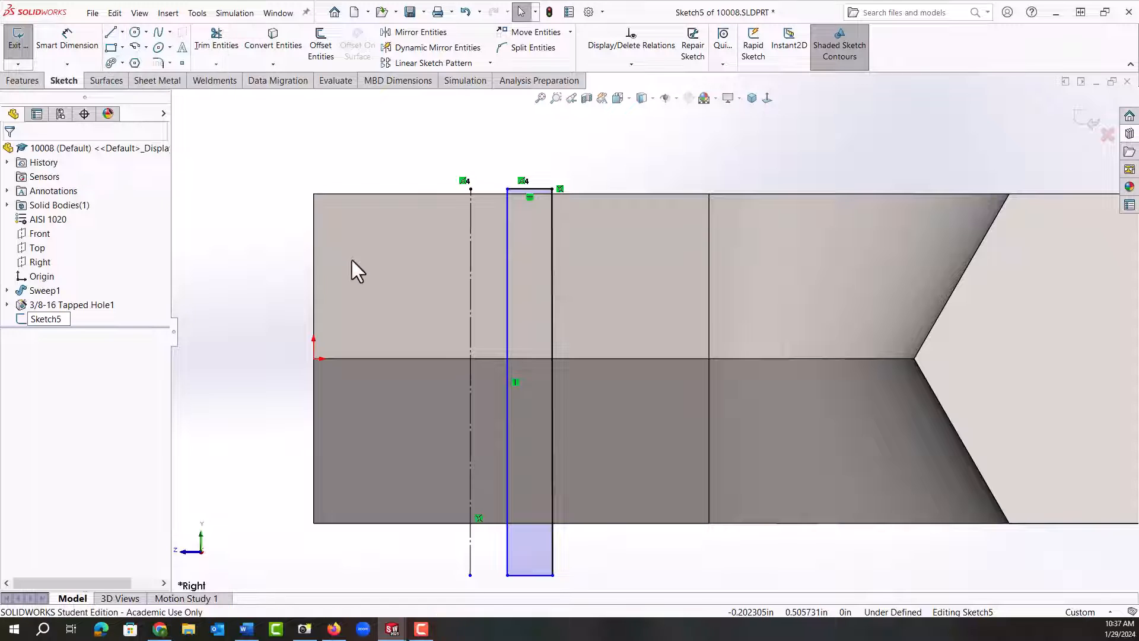
# Step: Add a horizontal midline construction line and a 0.010in Smart Dimension to fully define Sketch5, then exit it
pyautogui.click(112, 31)
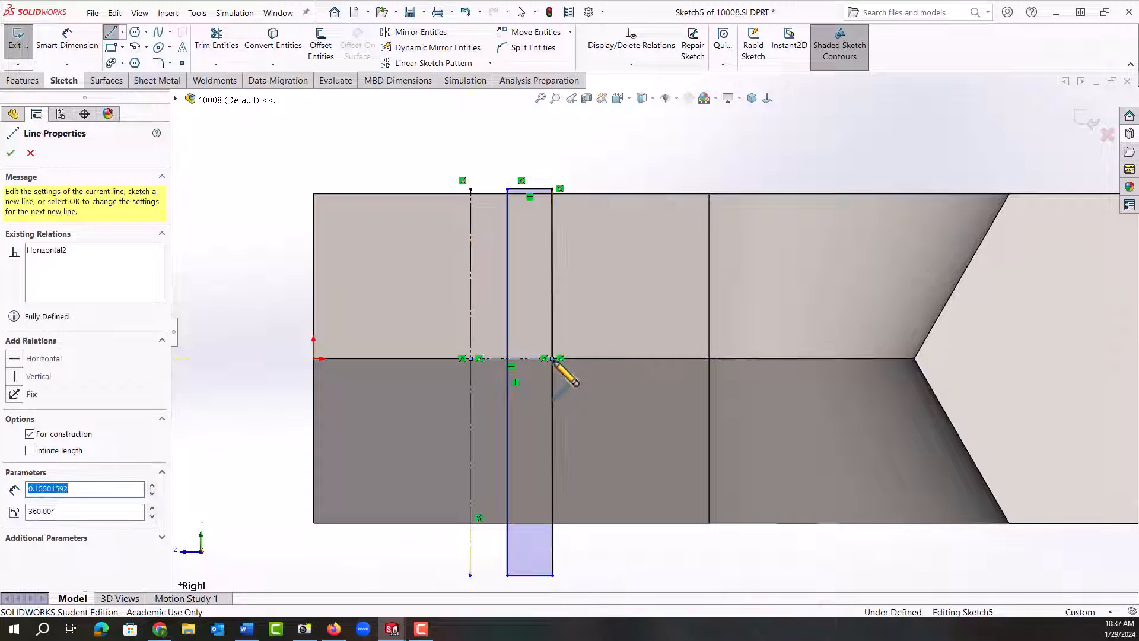
pyautogui.click(11, 153)
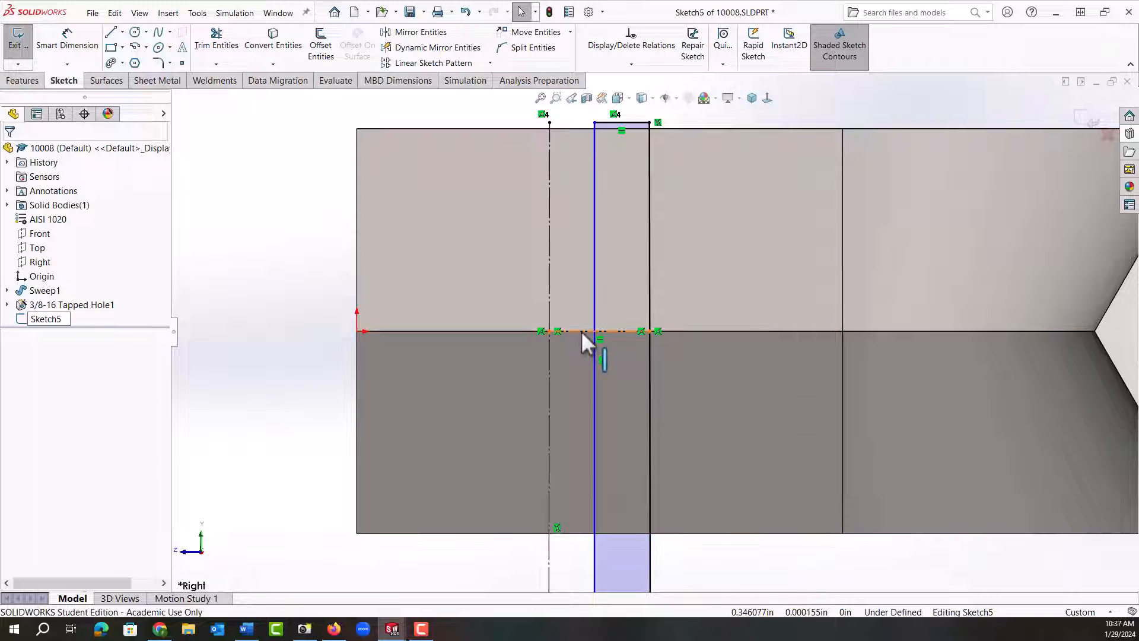
pyautogui.click(599, 331)
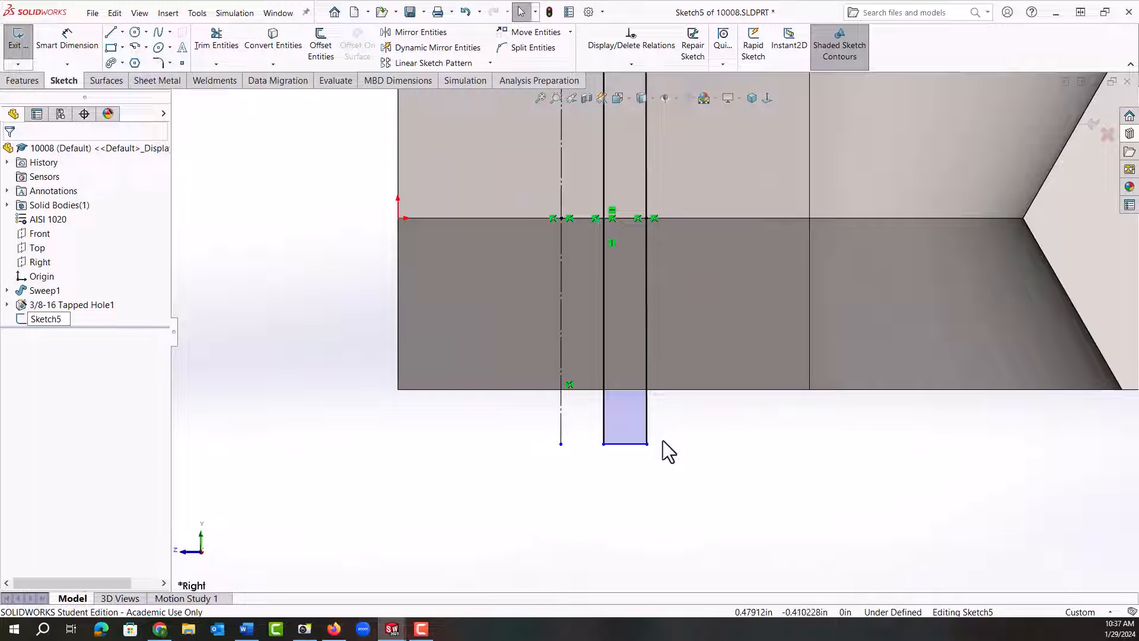
pyautogui.click(67, 44)
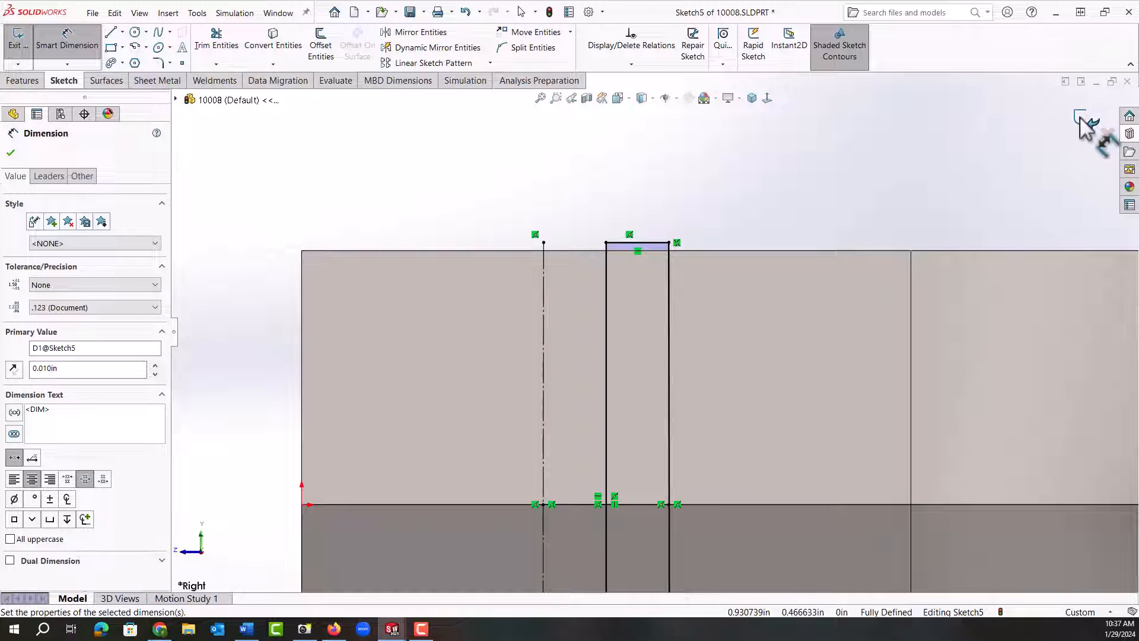
pyautogui.click(11, 153)
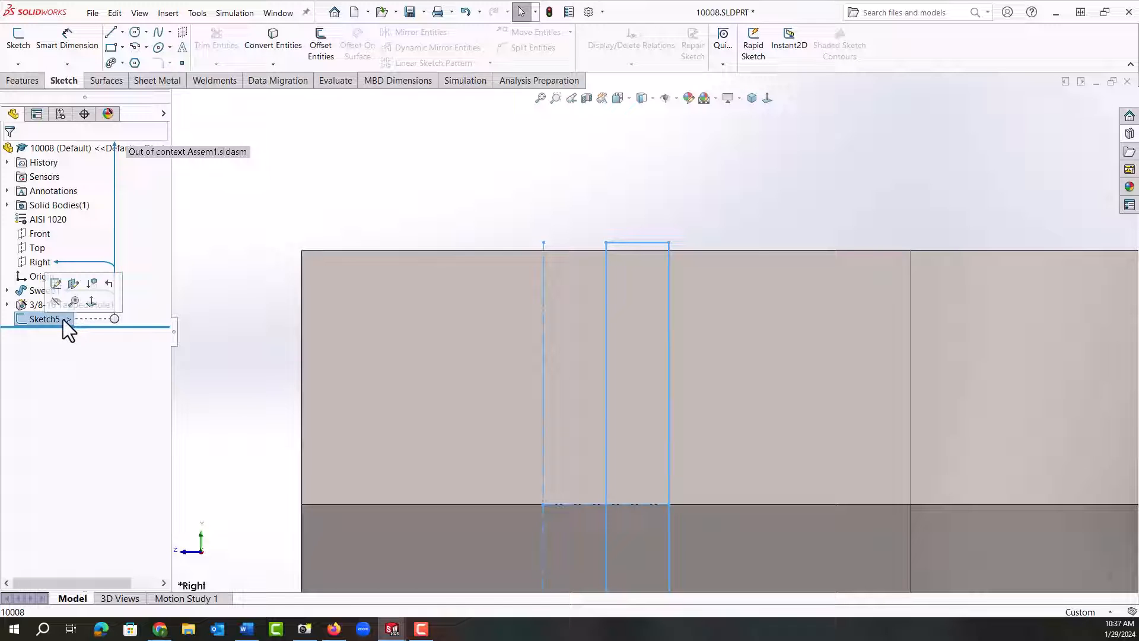
# Step: Create Cut-Revolve1 using Line12 as the axis at 360° and inspect the new hole
pyautogui.click(23, 80)
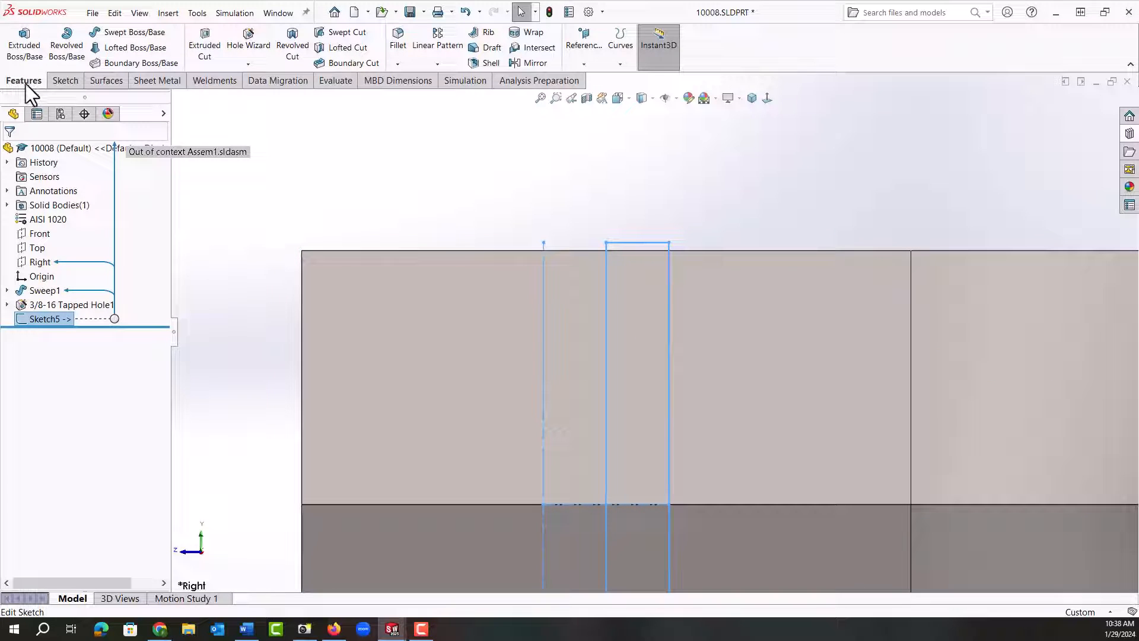
pyautogui.click(292, 45)
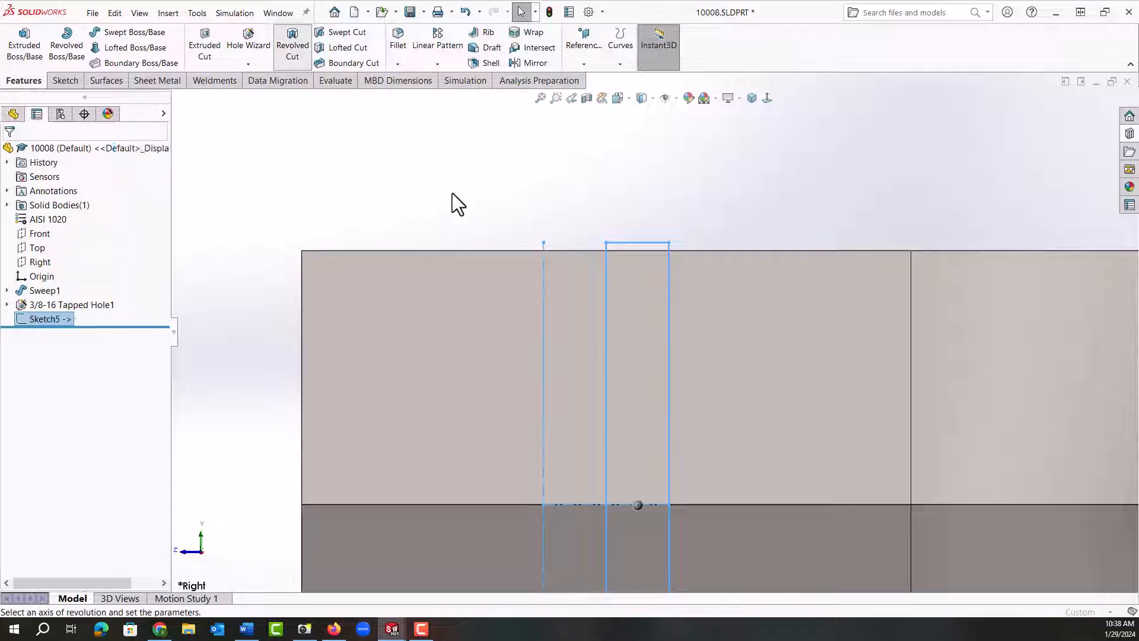
pyautogui.click(291, 45)
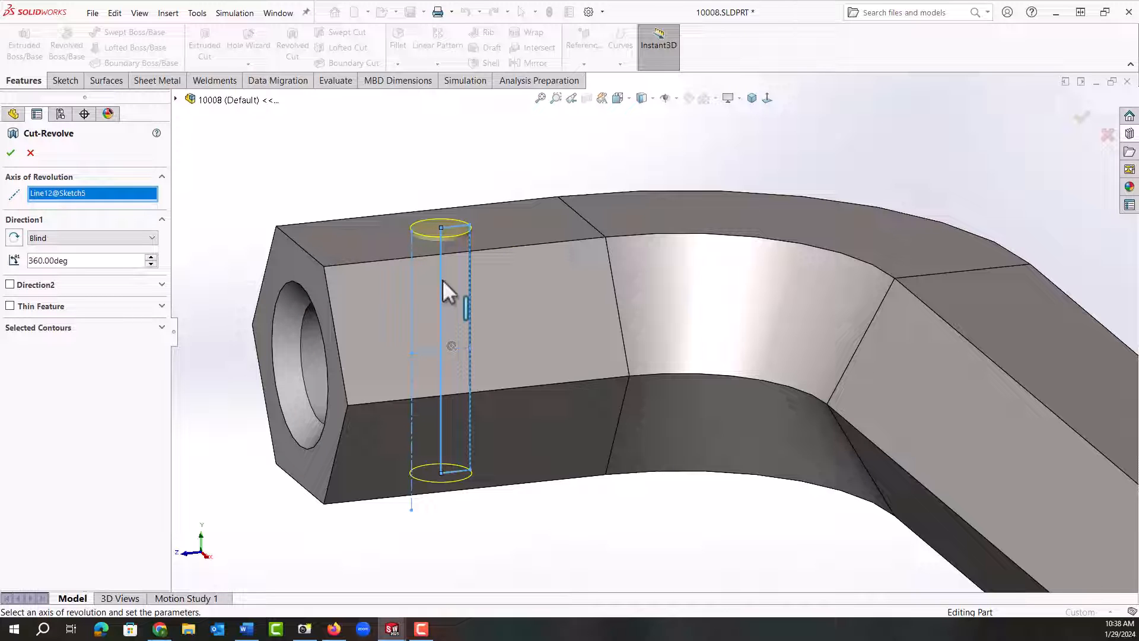
pyautogui.click(10, 153)
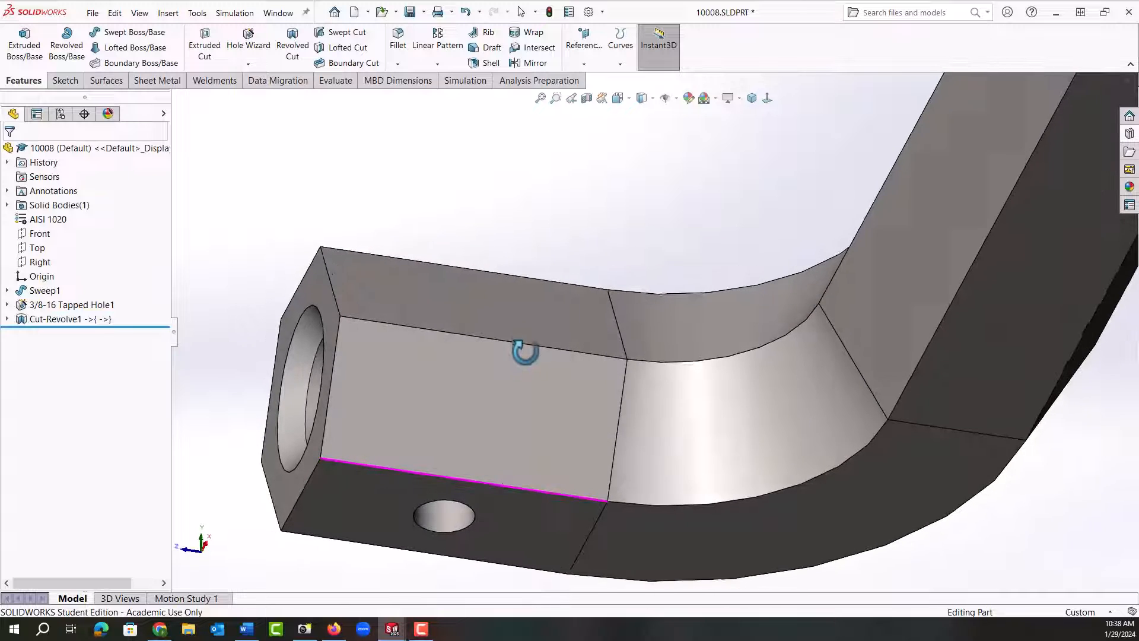
pyautogui.moveTo(523, 356); pyautogui.dragTo(537, 509)
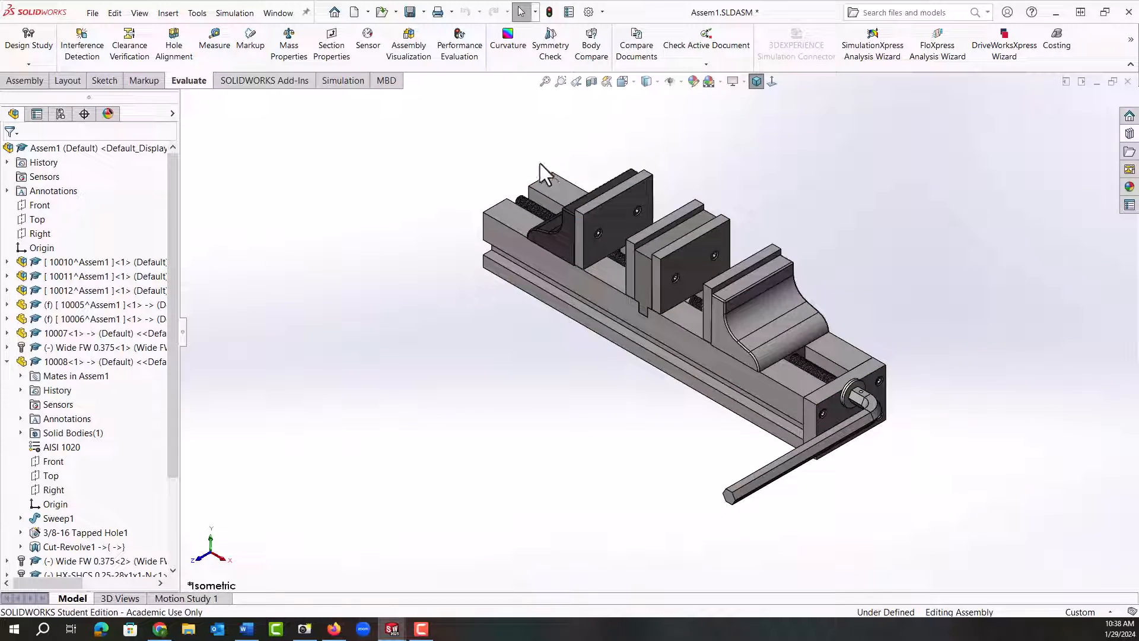
pyautogui.moveTo(439, 171)
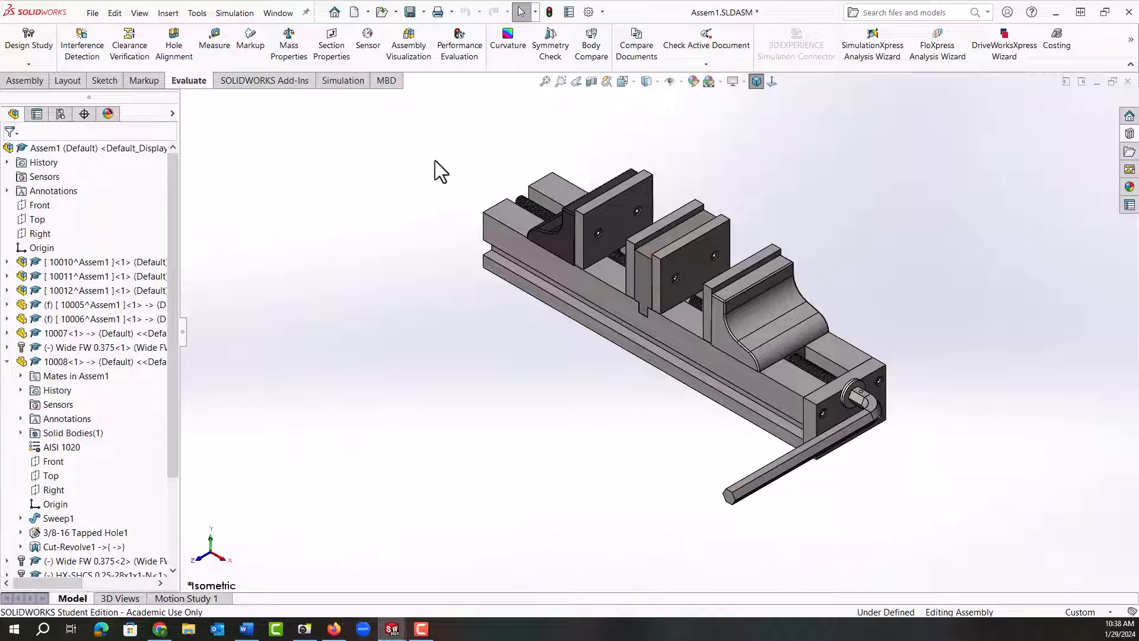
pyautogui.moveTo(550, 15)
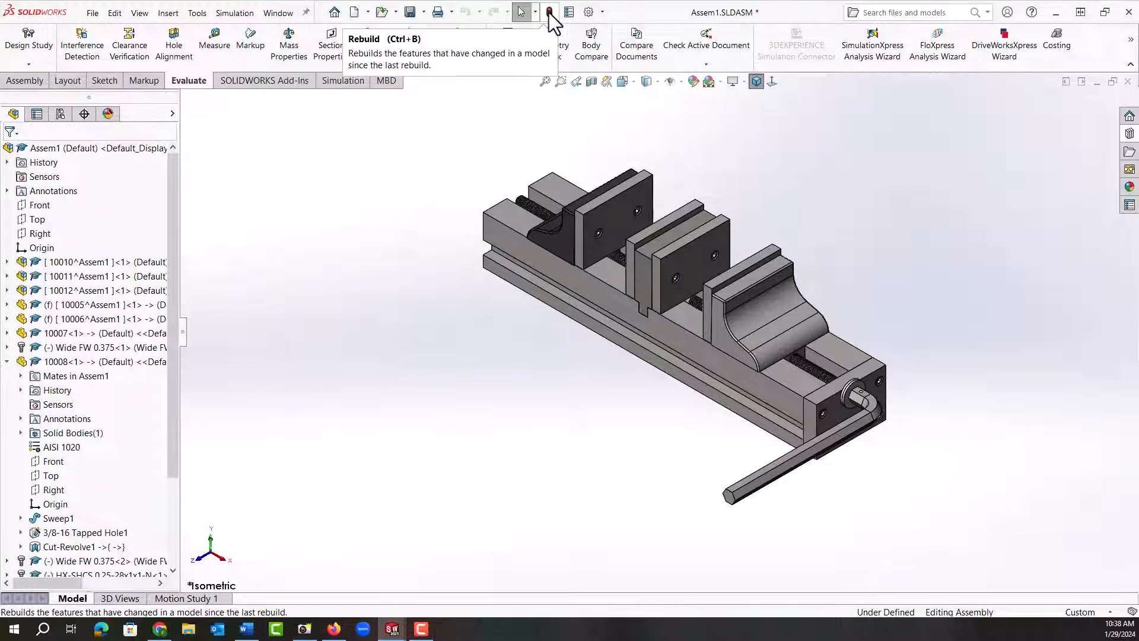